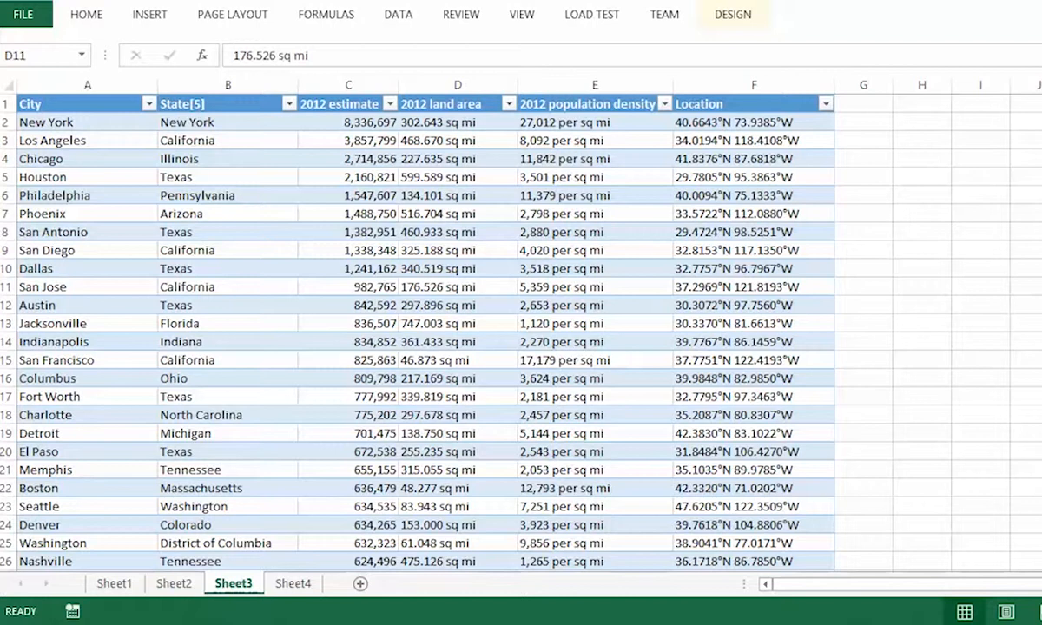
mouse_move(840, 532)
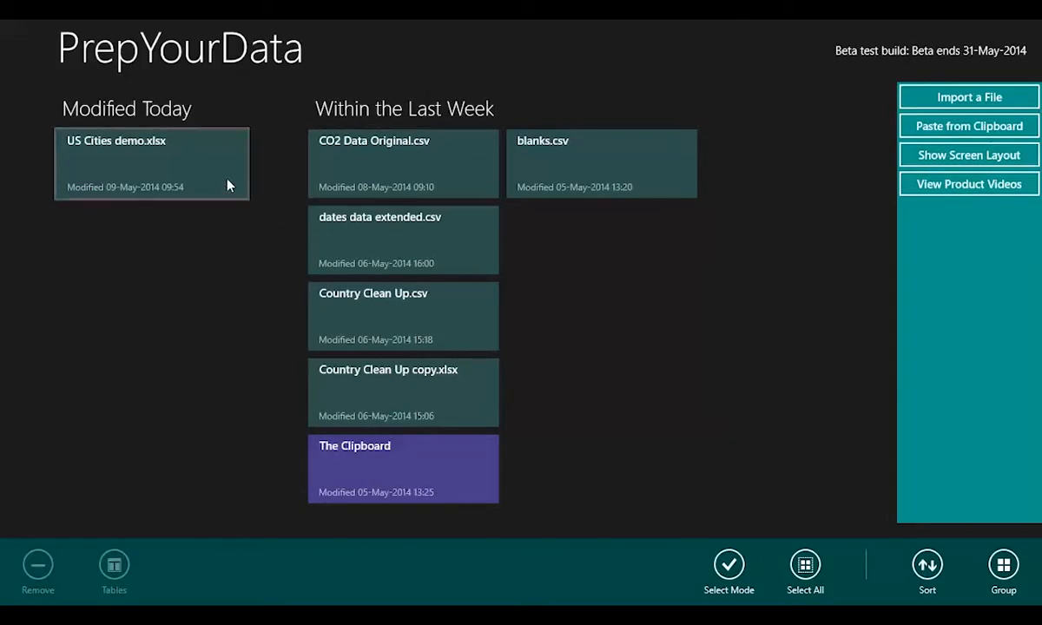
mouse_move(223, 177)
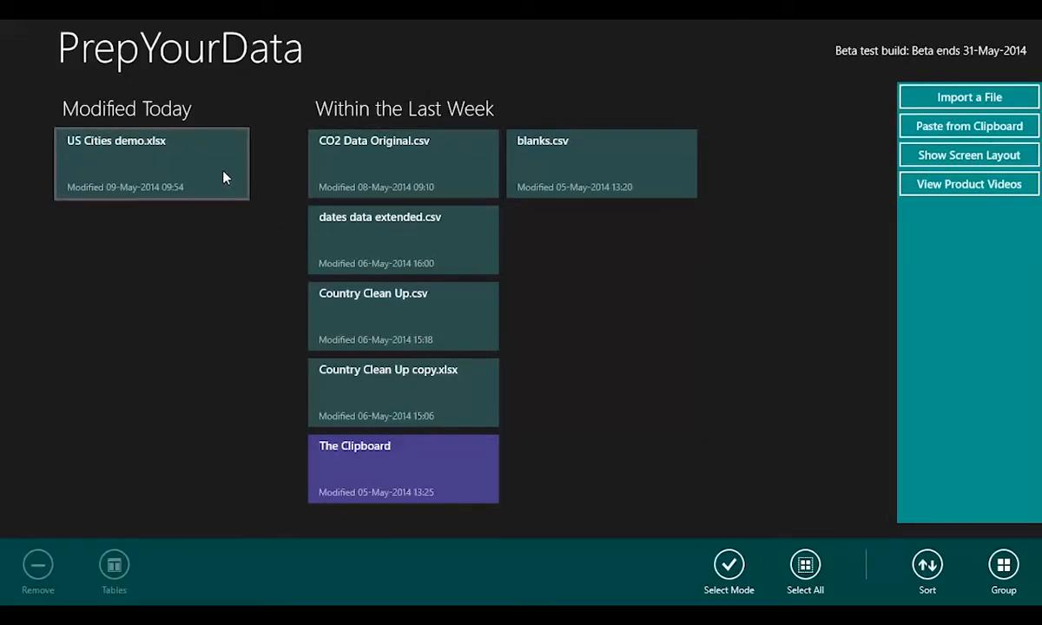
Step: Open the US Cities demo.xlsx workbook from its tile
double_click(151, 163)
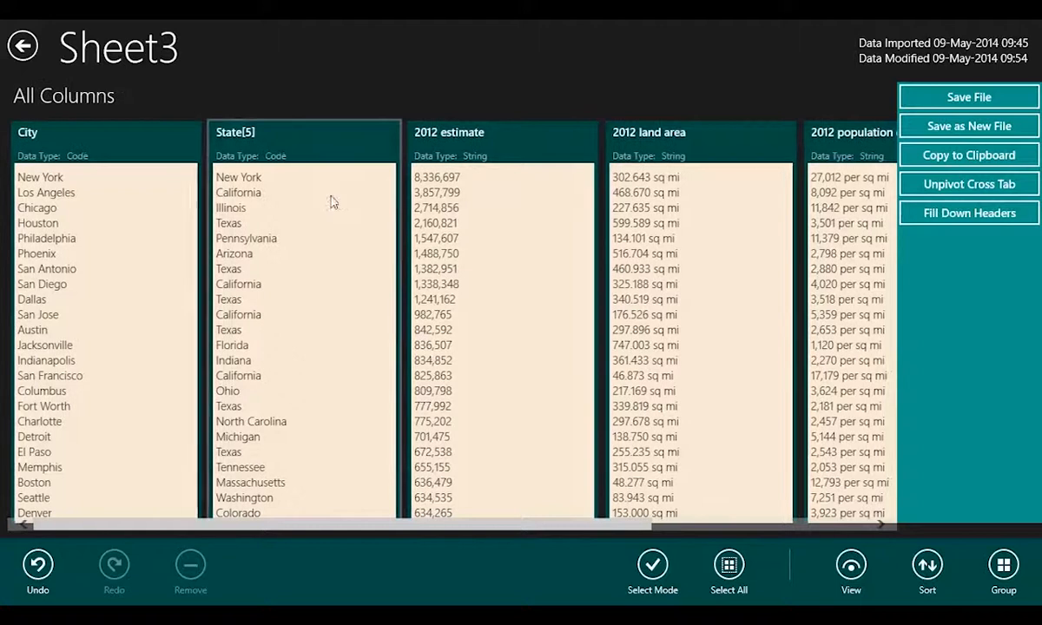
mouse_move(304, 146)
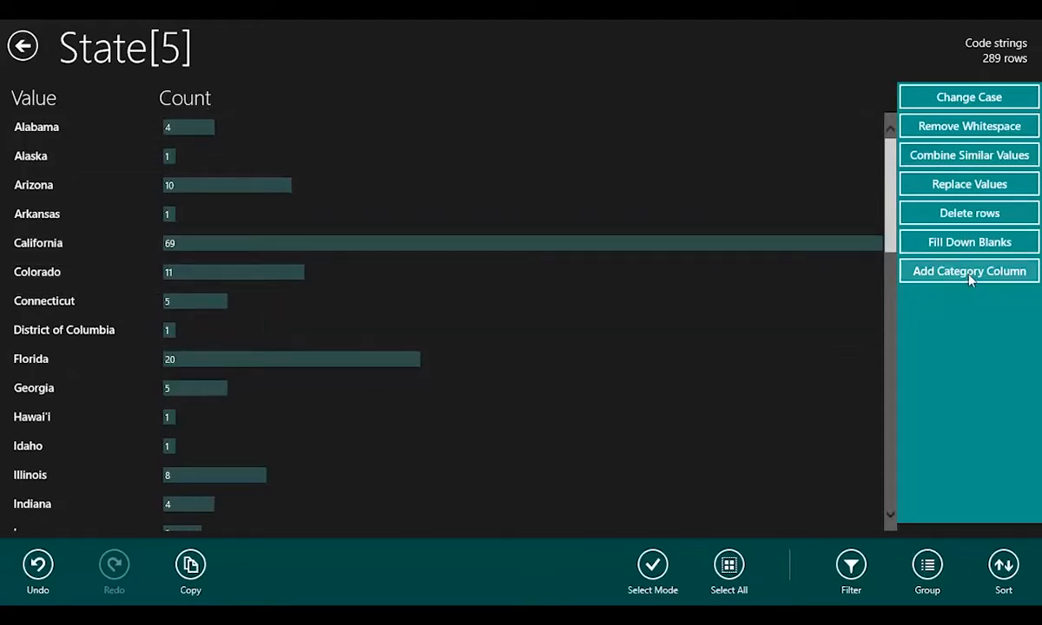
Step: Start a category column and put Alabama in a category renamed South East
click(969, 271)
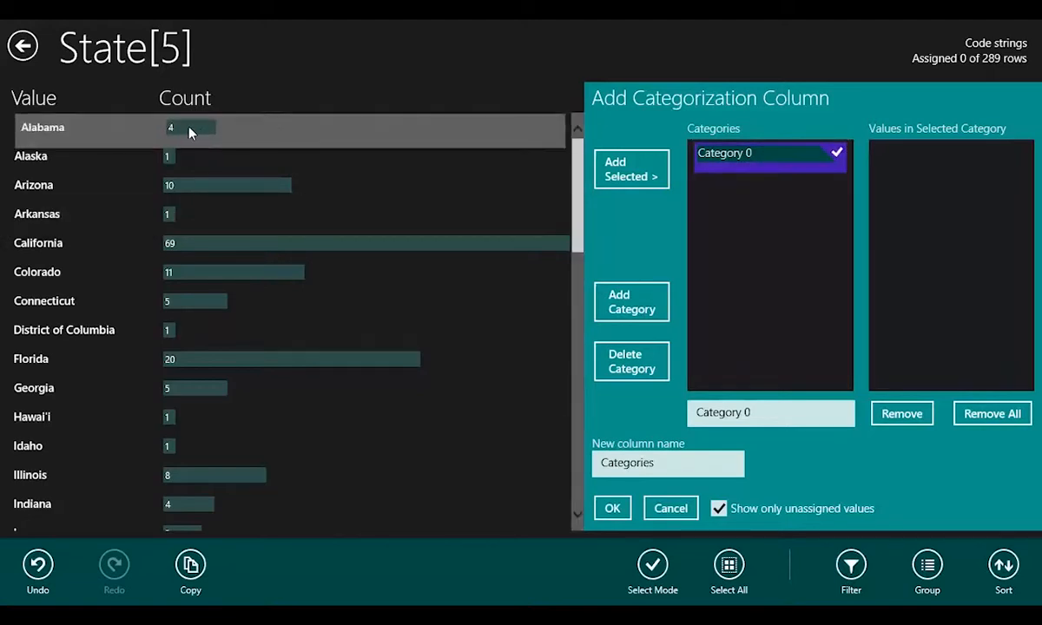
click(632, 168)
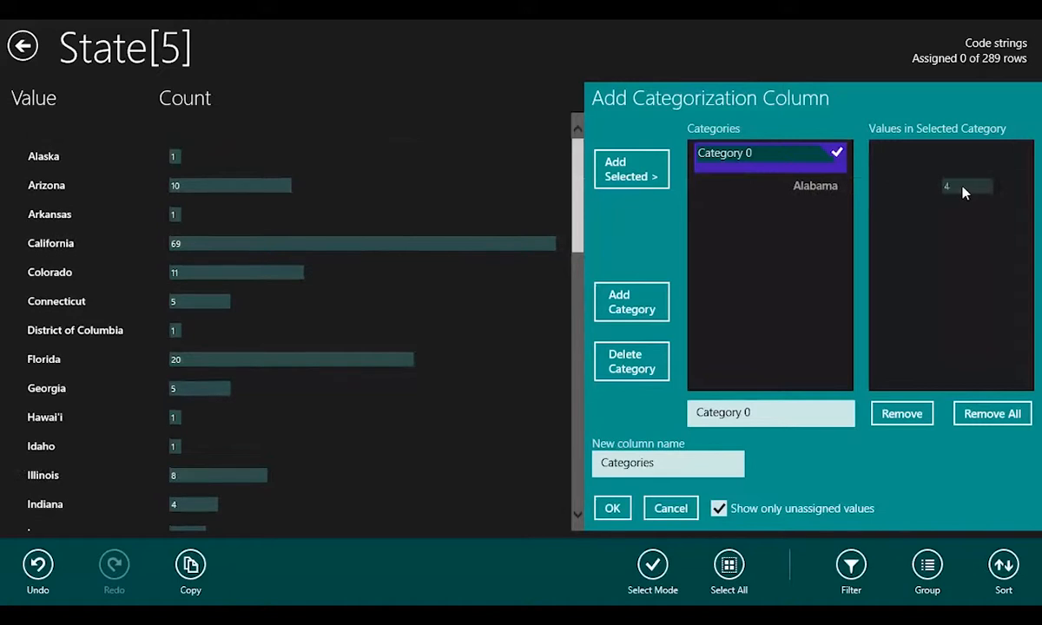
click(632, 168)
text(S)
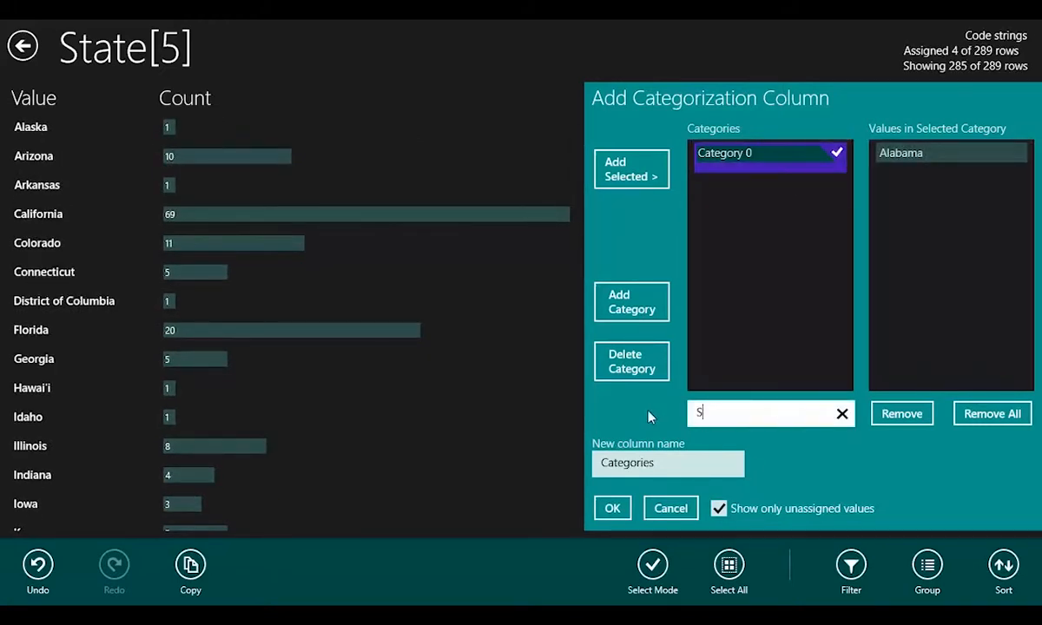
text(outh)
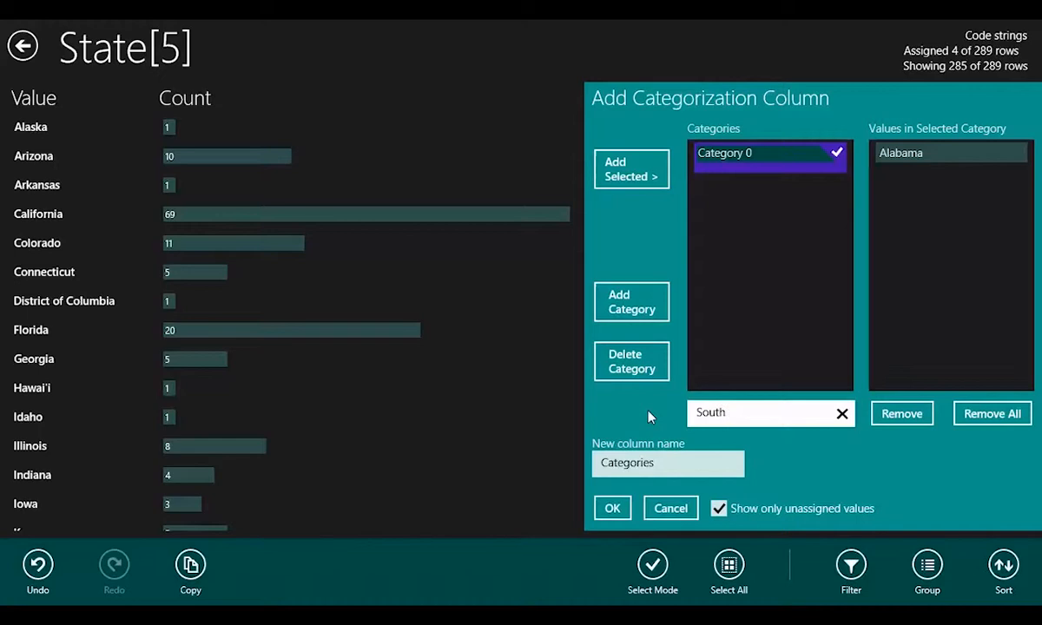
text(East)
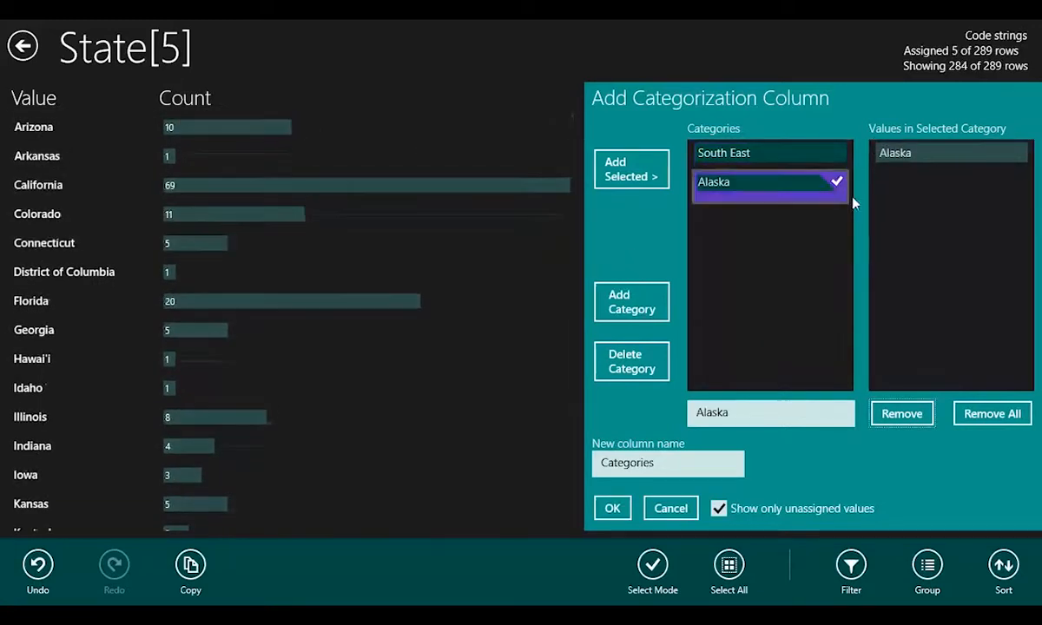
mouse_move(813, 212)
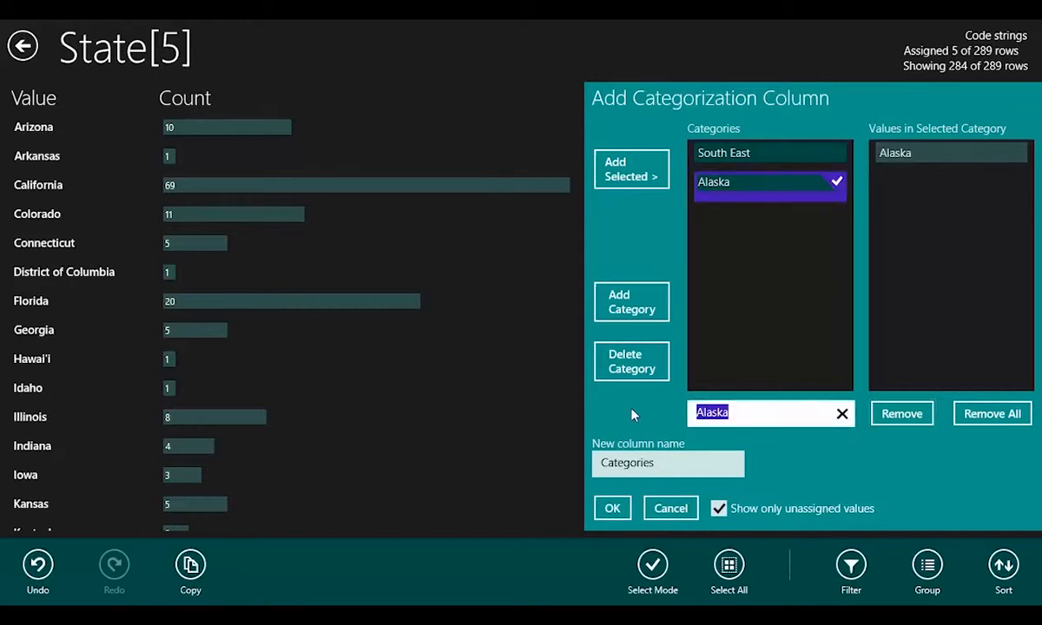
Step: Name the new category holding Alaska North West
text(North)
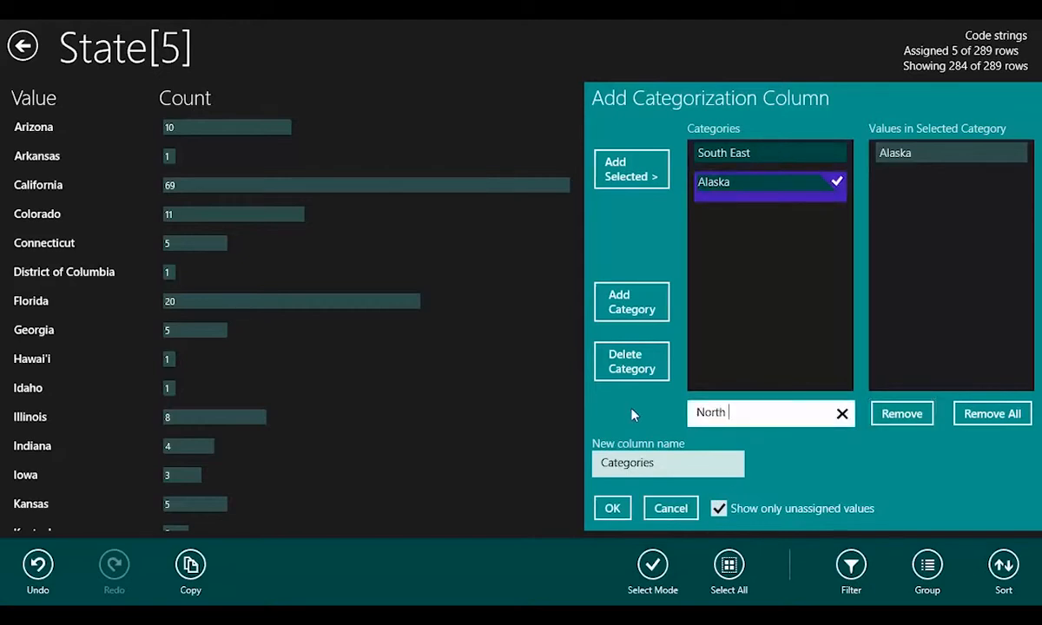
text(West)
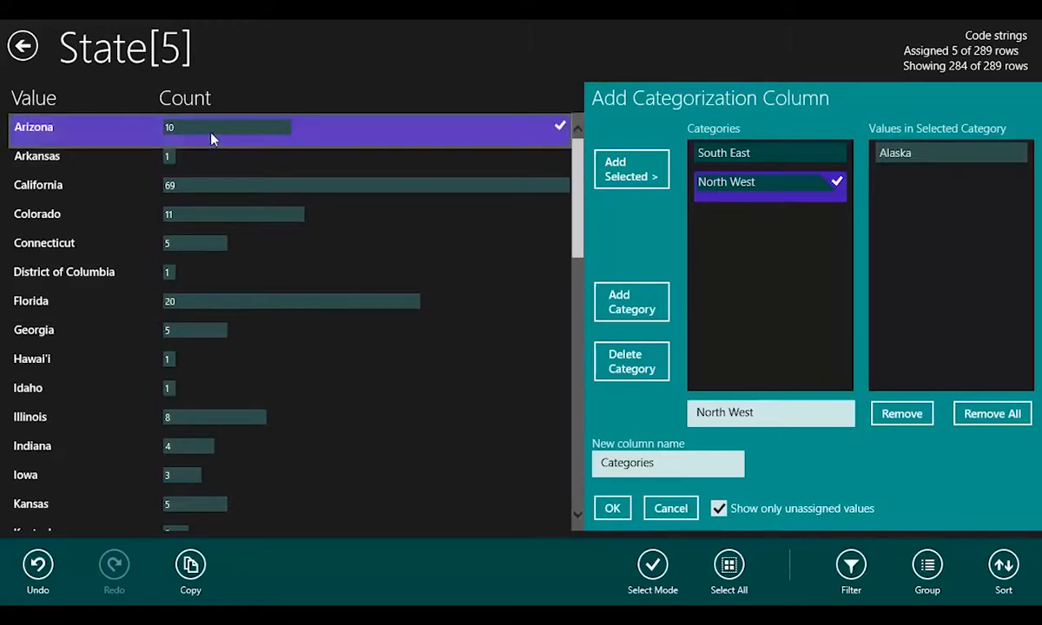
mouse_move(205, 184)
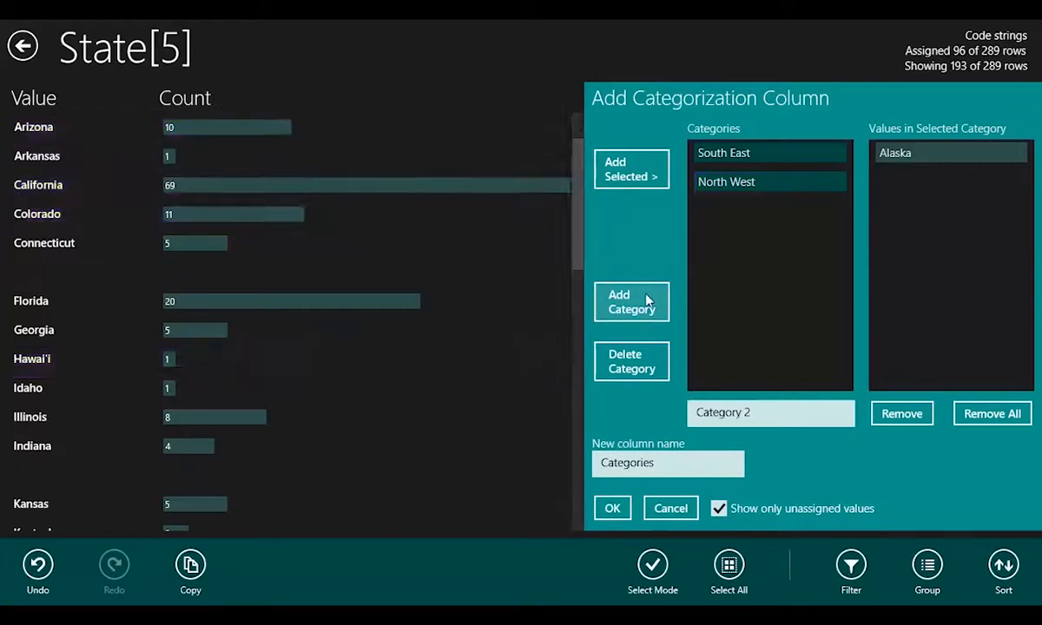
Step: Create a South West category from Arizona, California, Colorado and Hawai'i
click(632, 302)
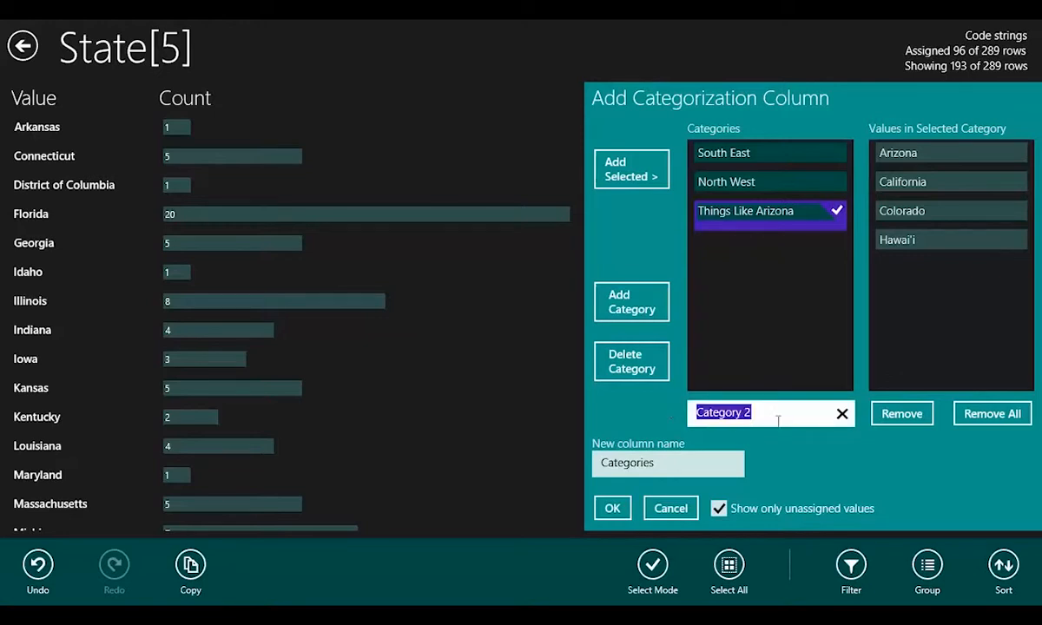
text(South)
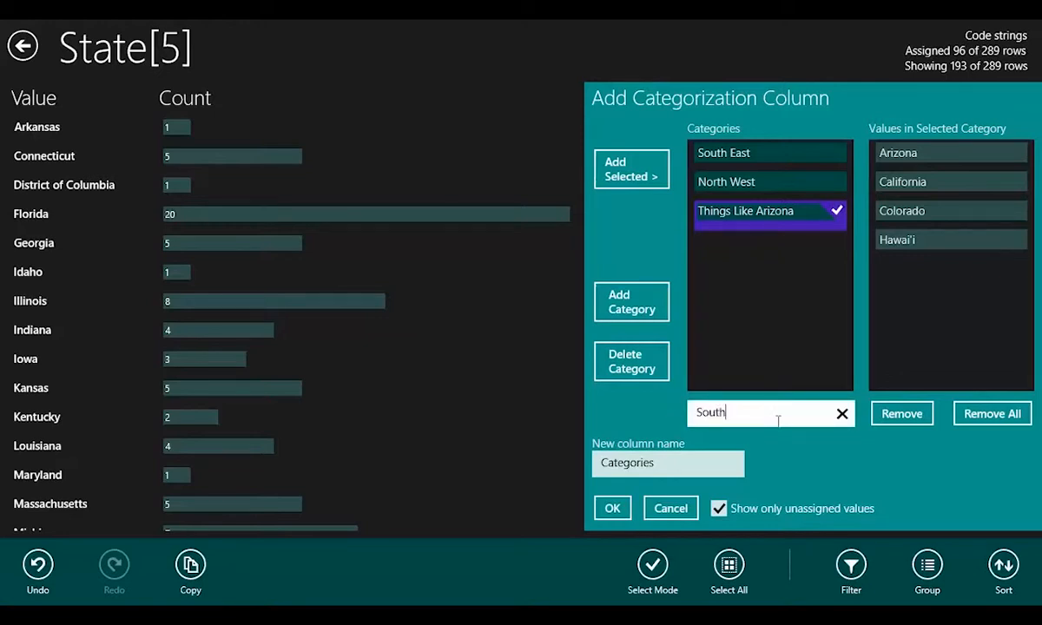
text(W)
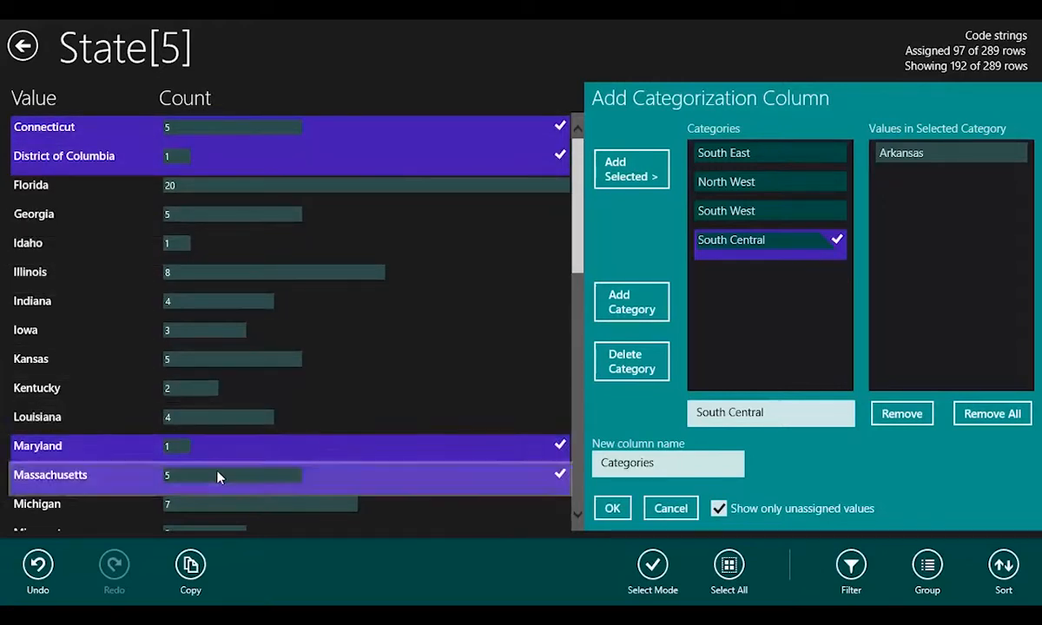
mouse_move(632, 302)
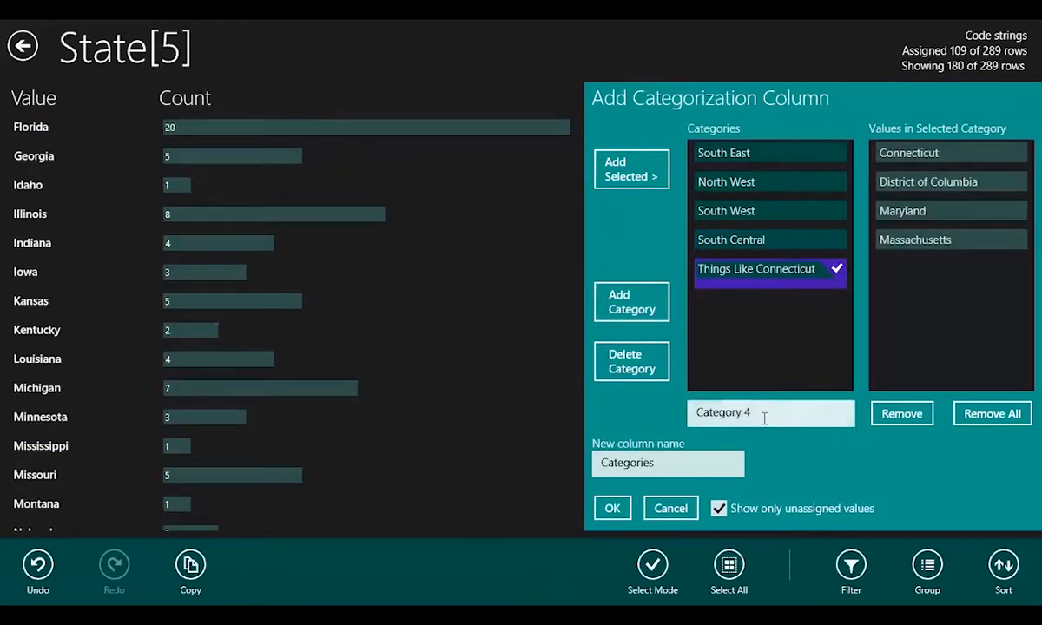
Step: Name the category holding Connecticut, District of Columbia, Maryland and Massachusetts North East
text(North)
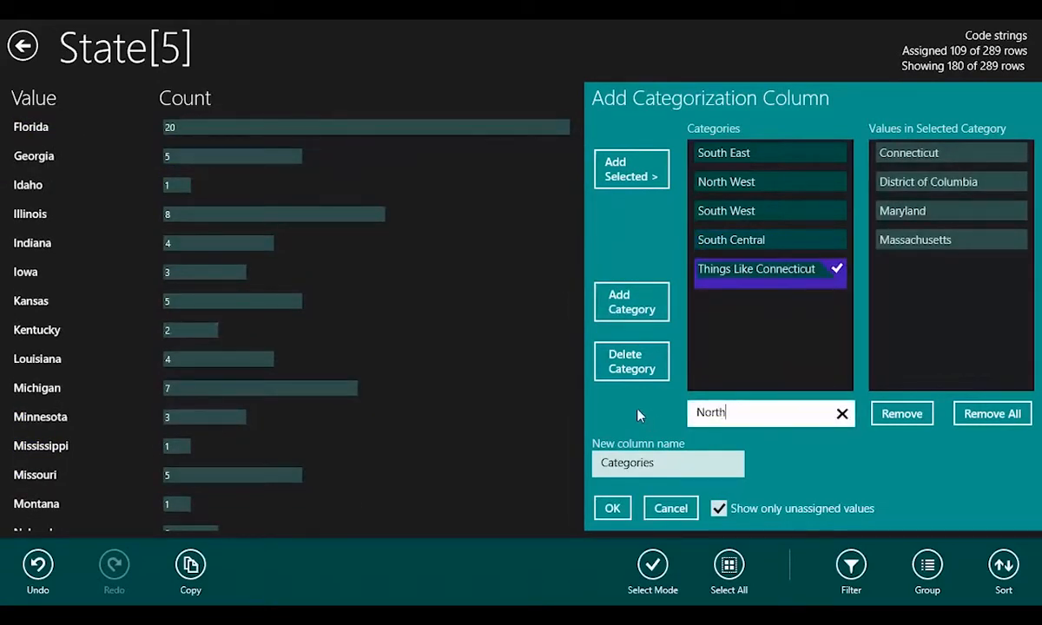
text(East)
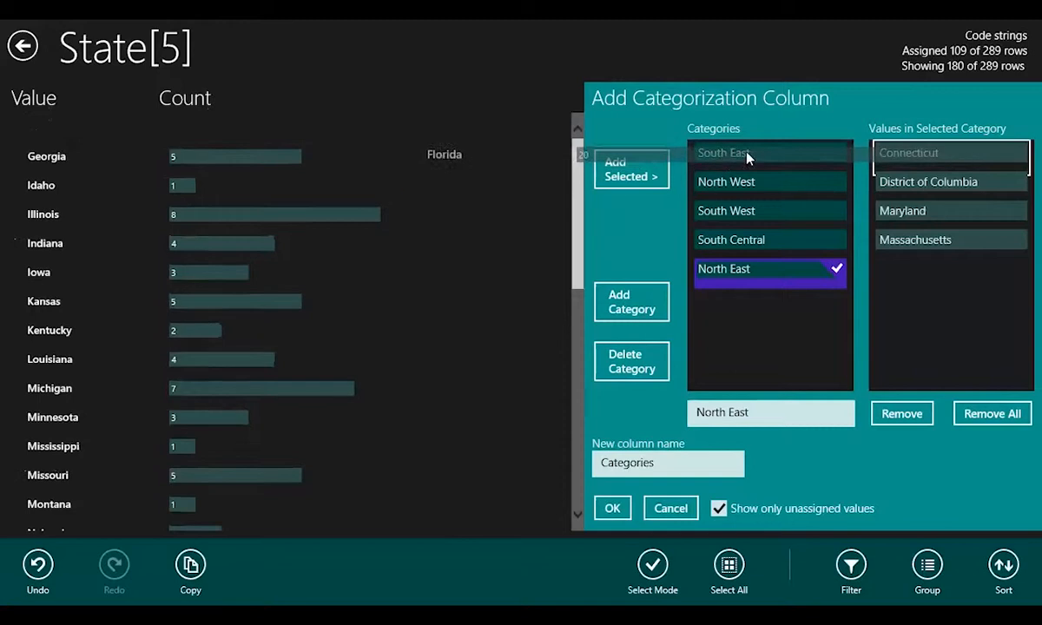
Step: Add Florida and Georgia to South East and Idaho to North West
click(754, 153)
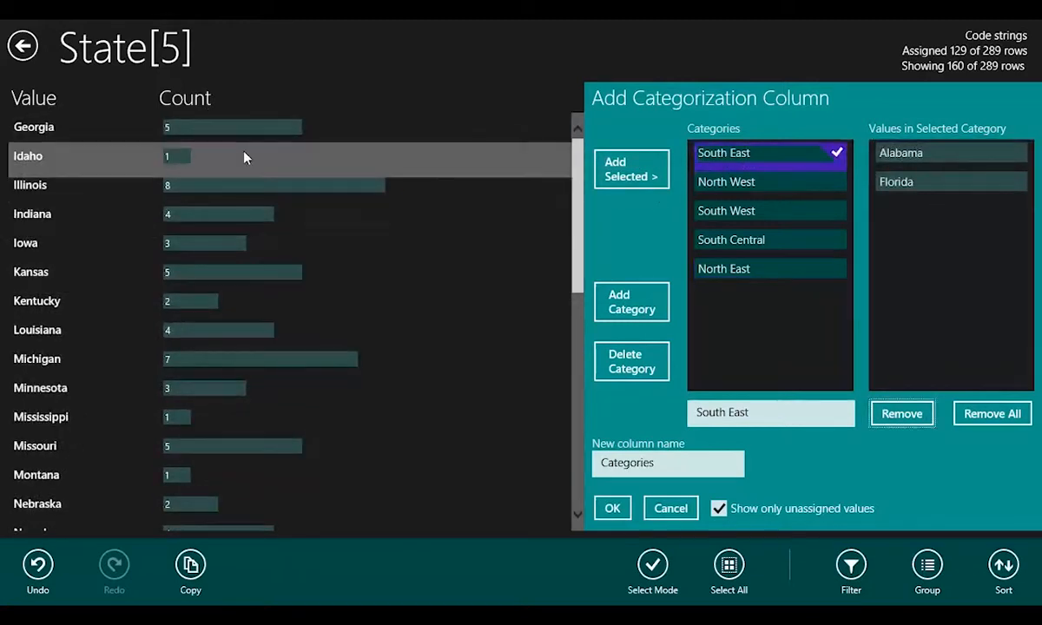
scroll(up, 3)
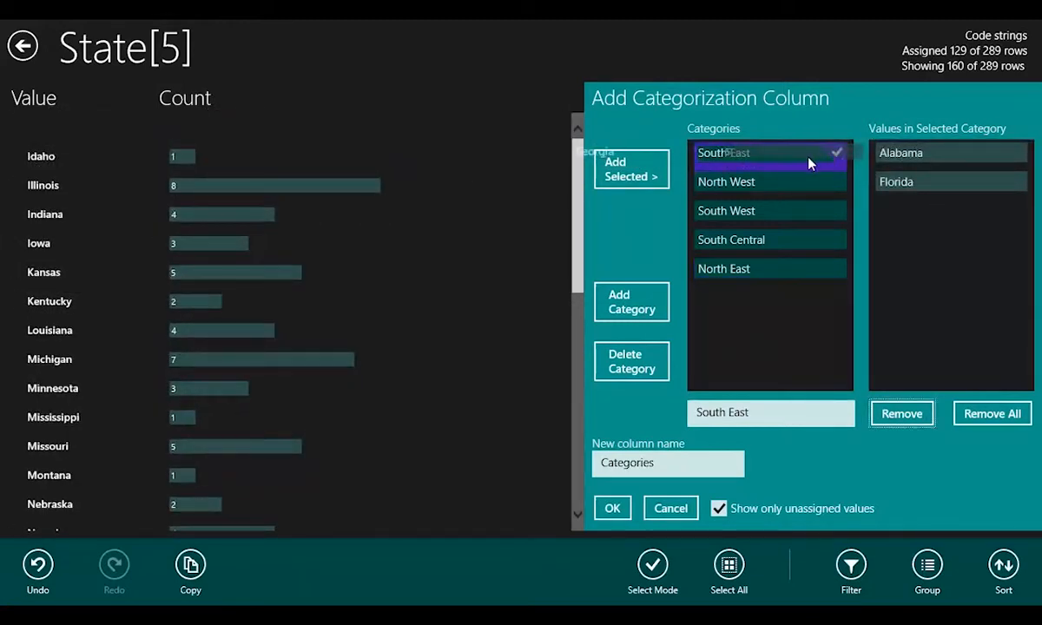
click(630, 170)
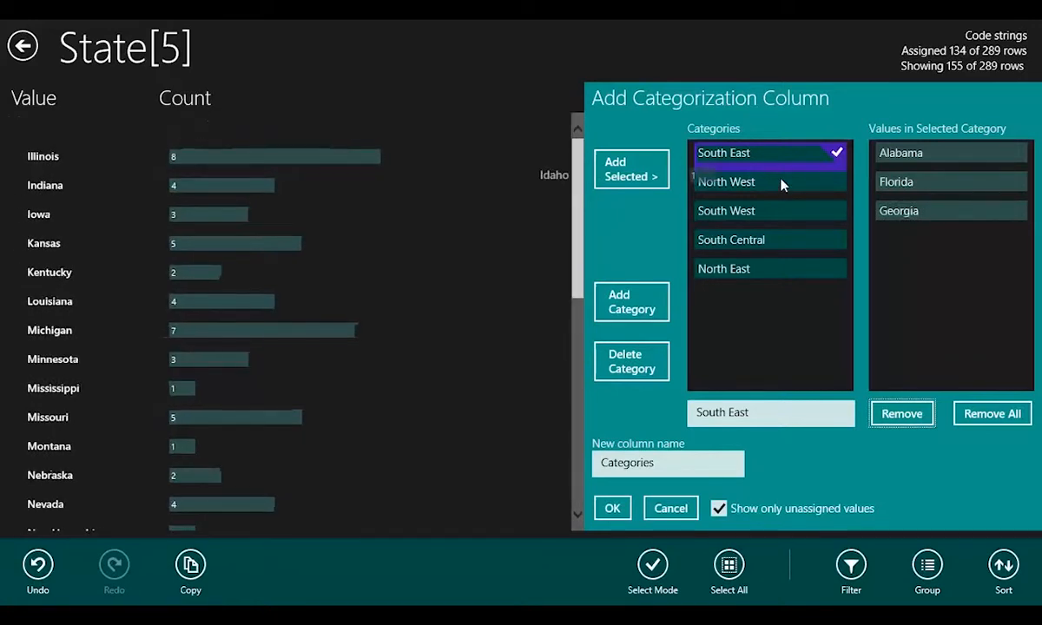
click(726, 182)
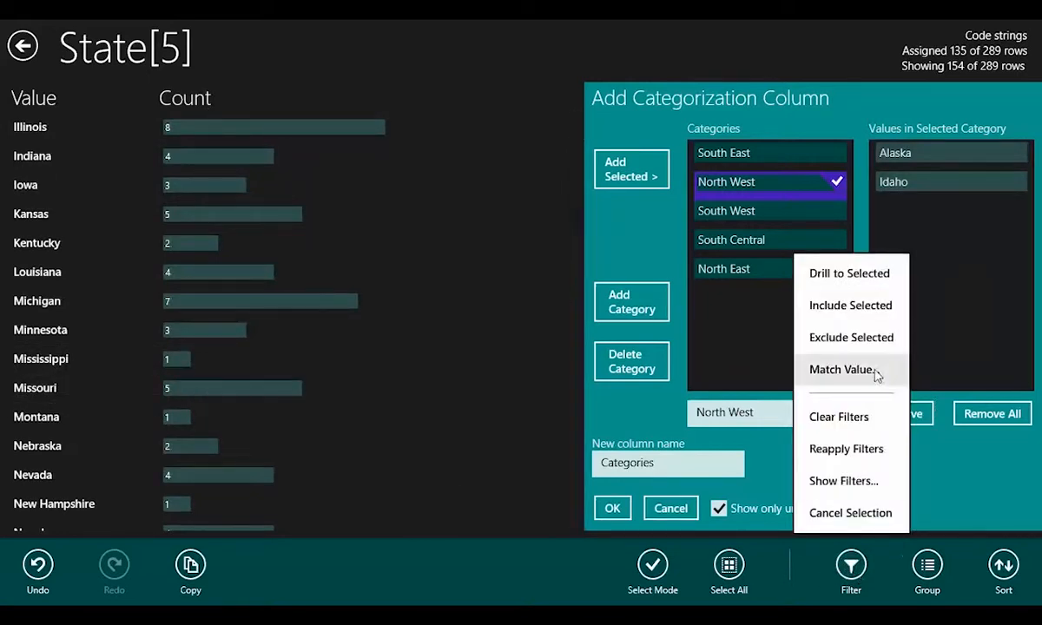
Step: Filter the state list to names beginning with 'new' via Match Value
click(842, 368)
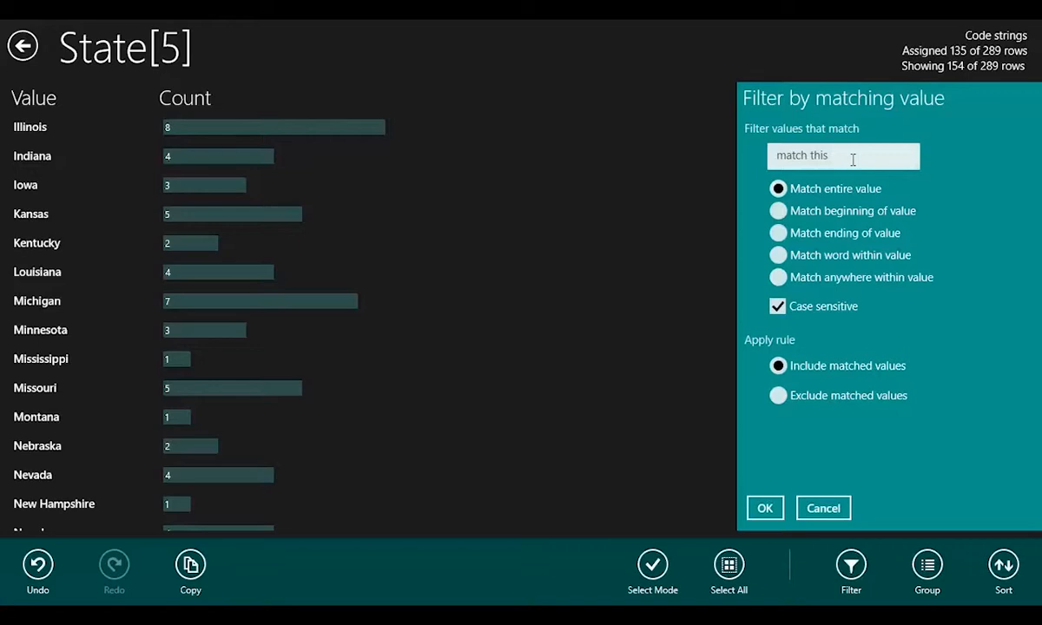
text(new)
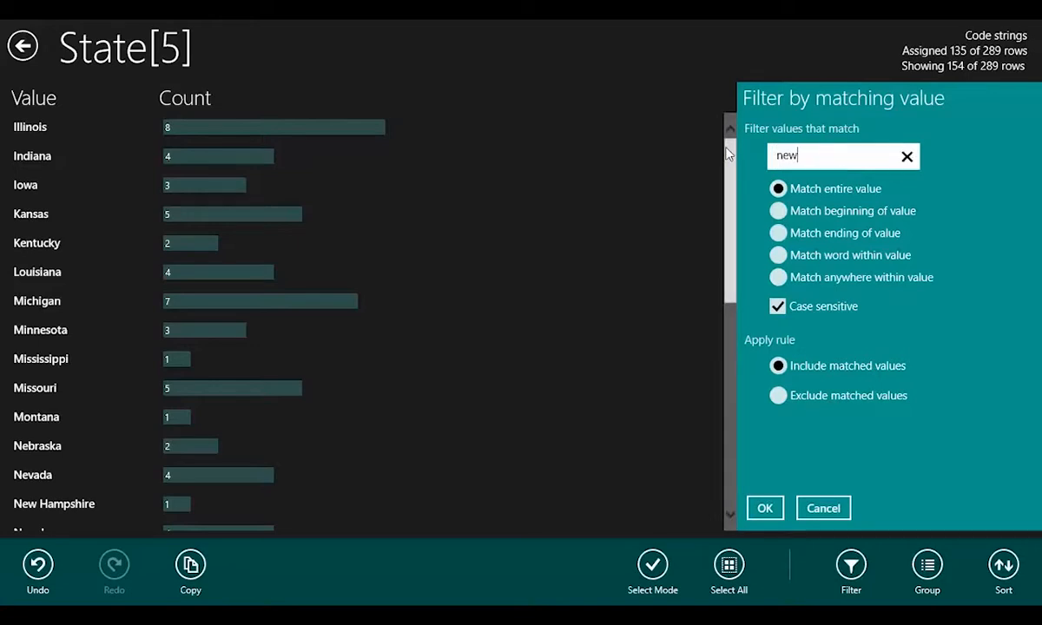
click(778, 210)
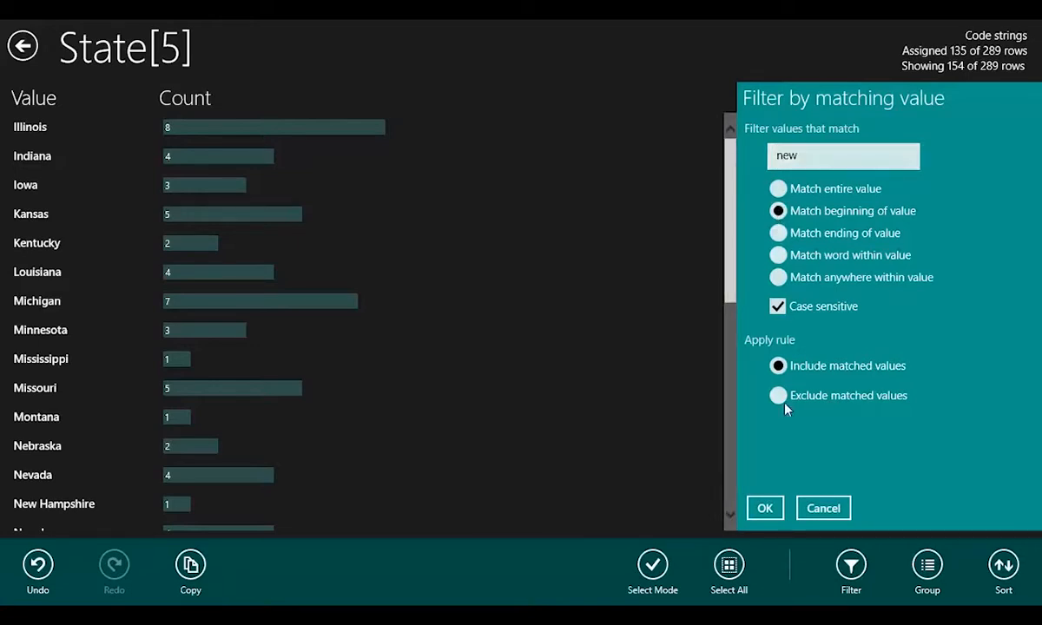
mouse_move(764, 507)
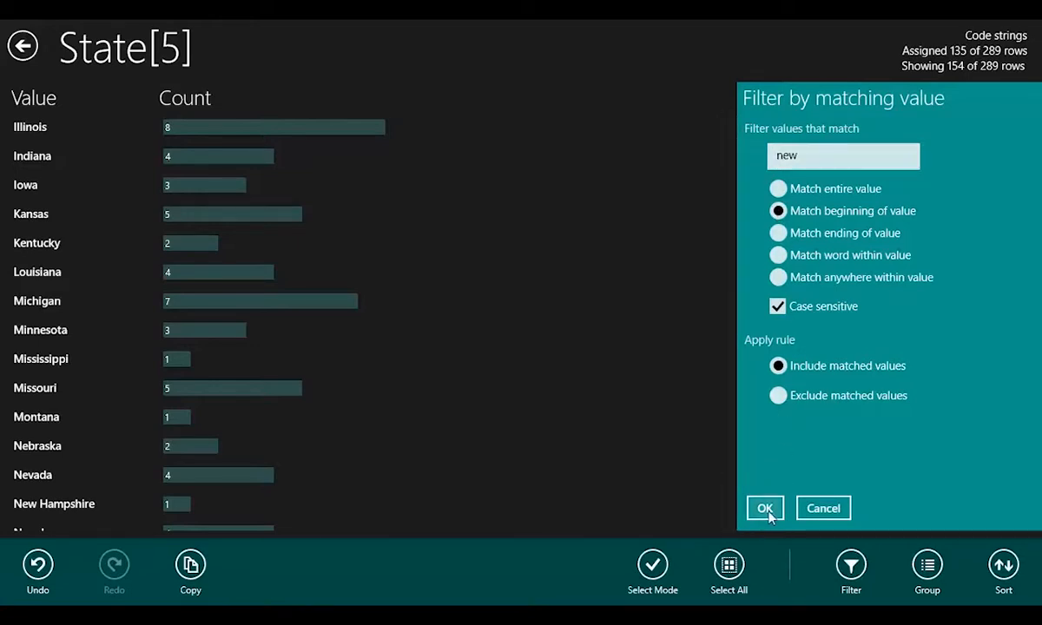
click(764, 506)
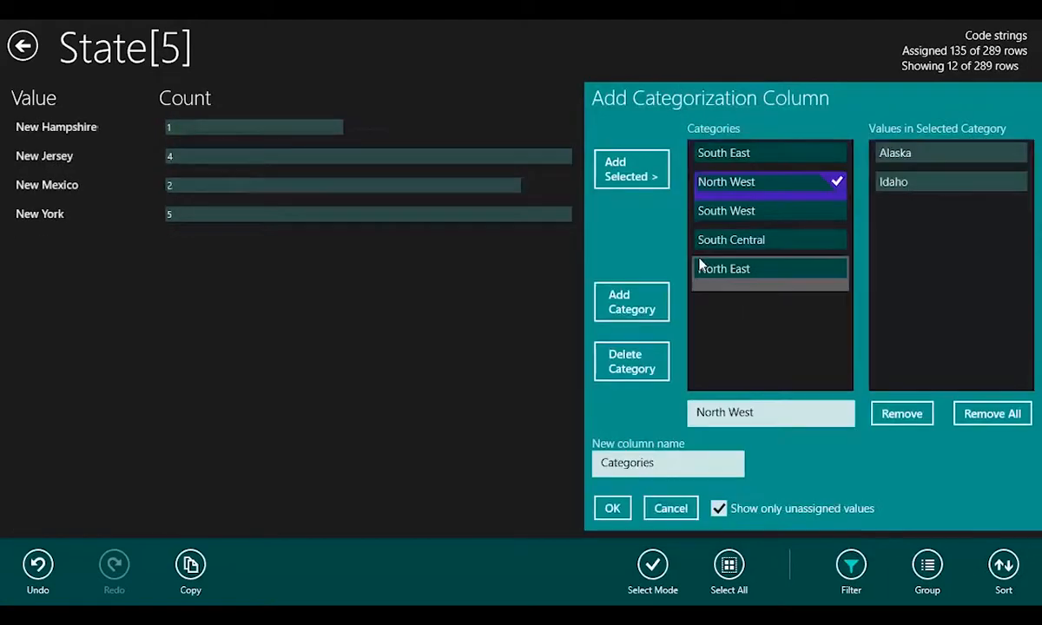
mouse_move(278, 194)
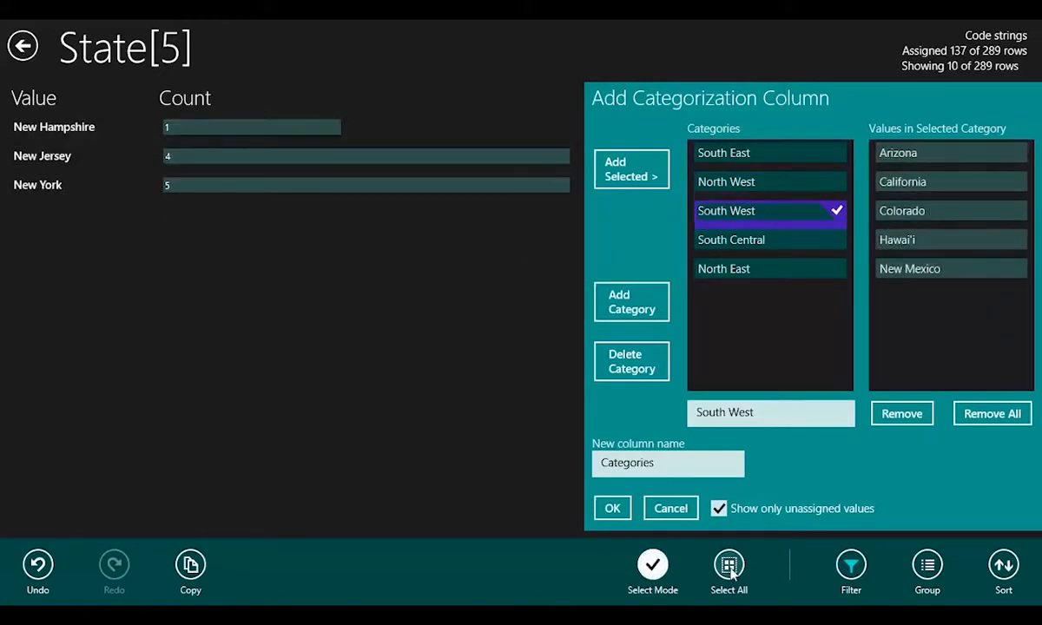
Step: Select all remaining New states and target the North East region for them
click(729, 571)
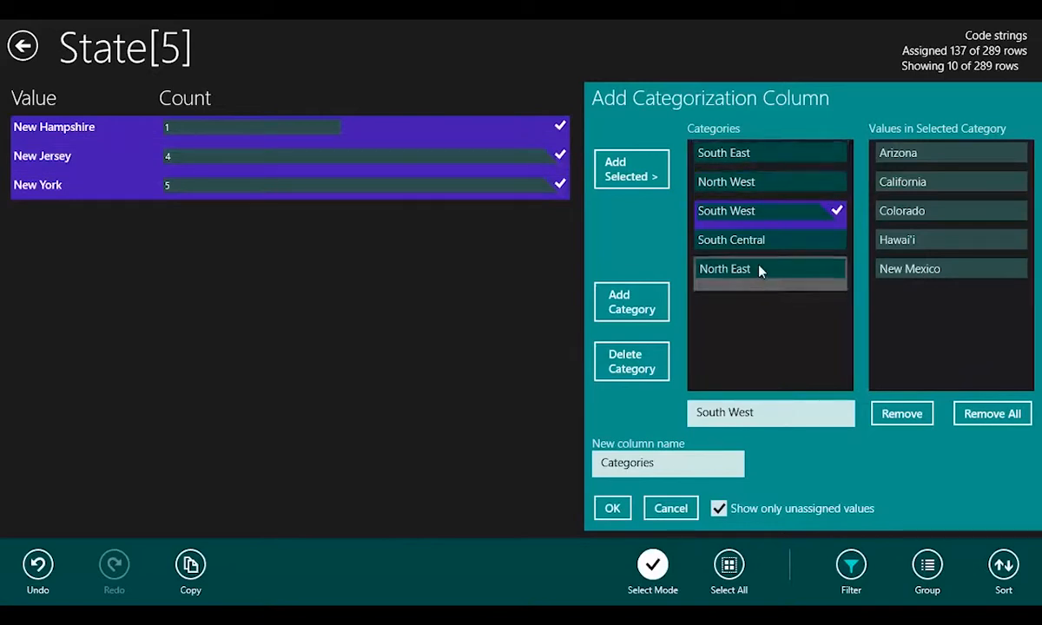
click(726, 267)
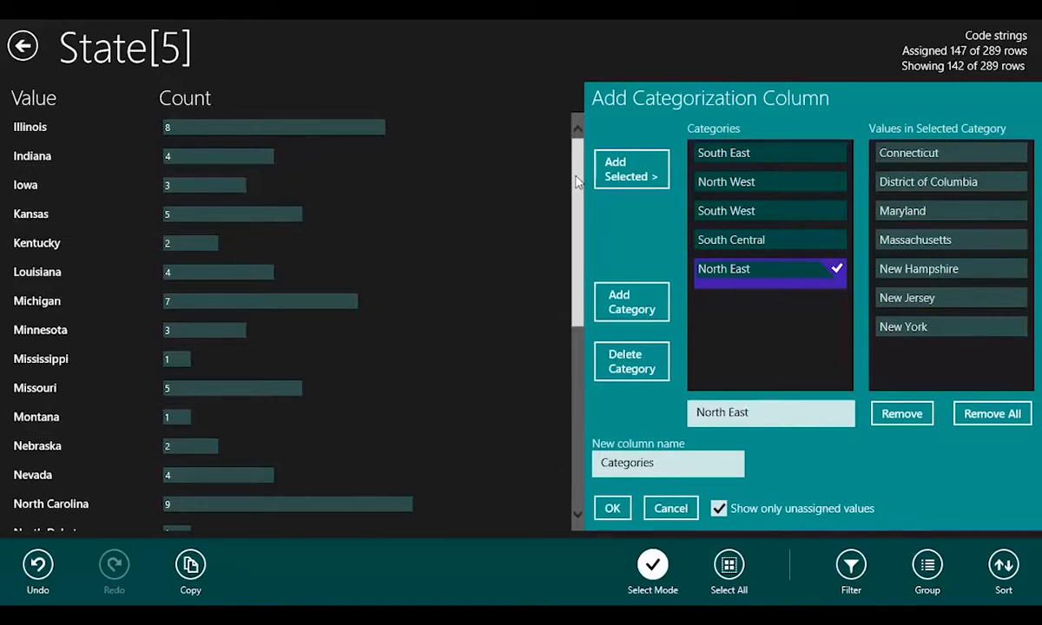
mouse_move(979, 28)
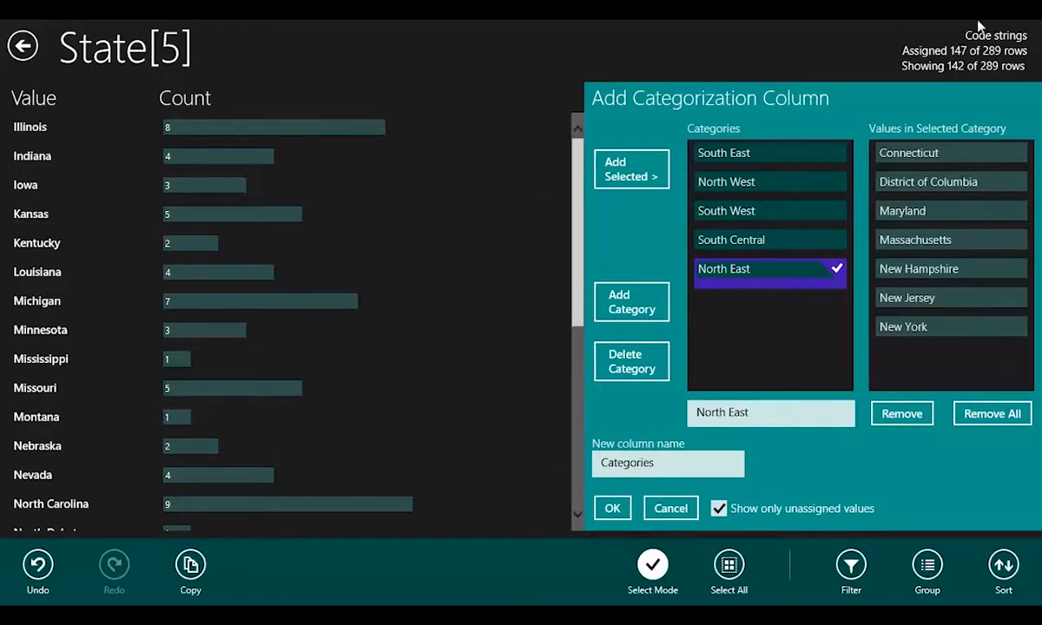
mouse_move(951, 66)
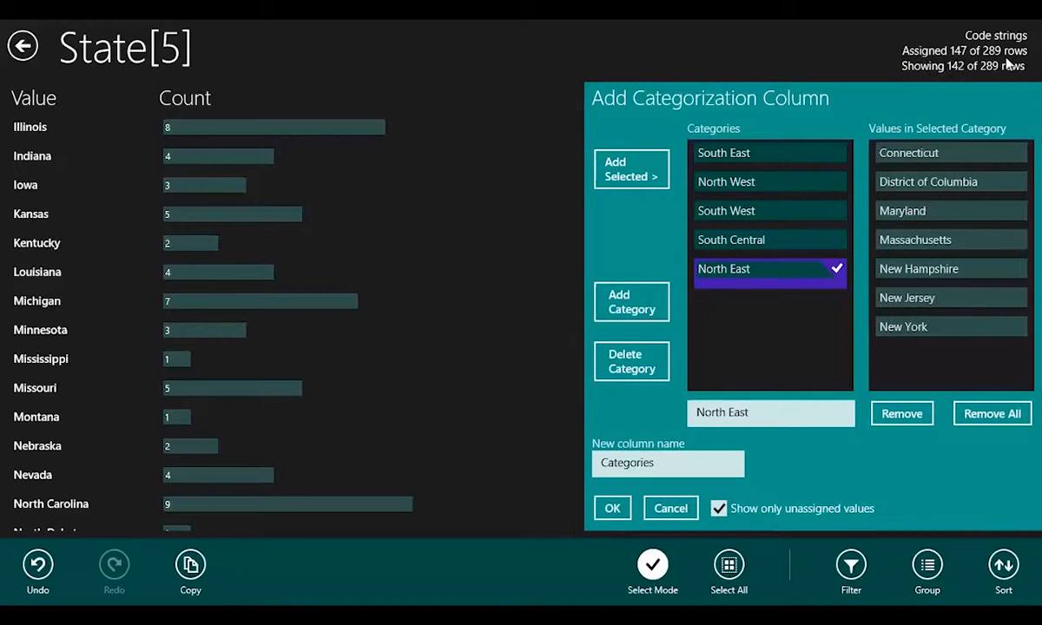
mouse_move(924, 83)
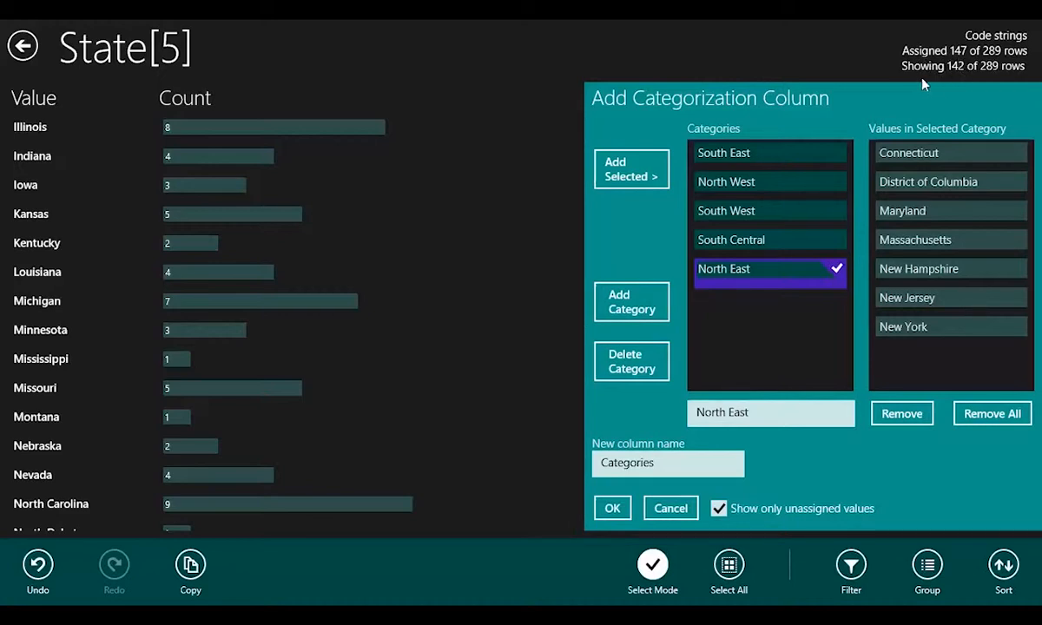
mouse_move(825, 95)
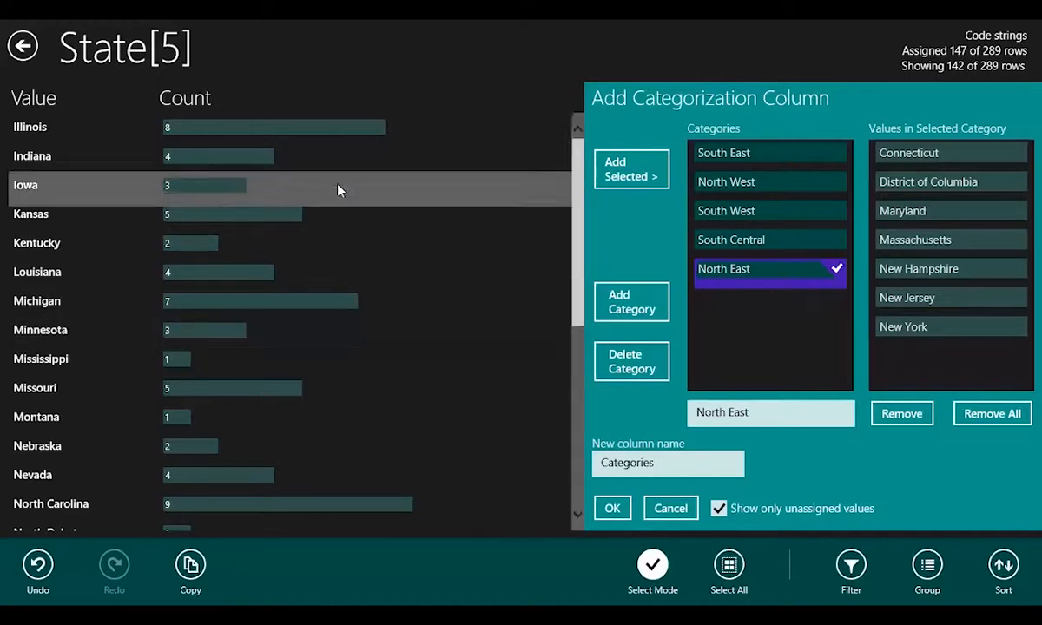
mouse_move(587, 403)
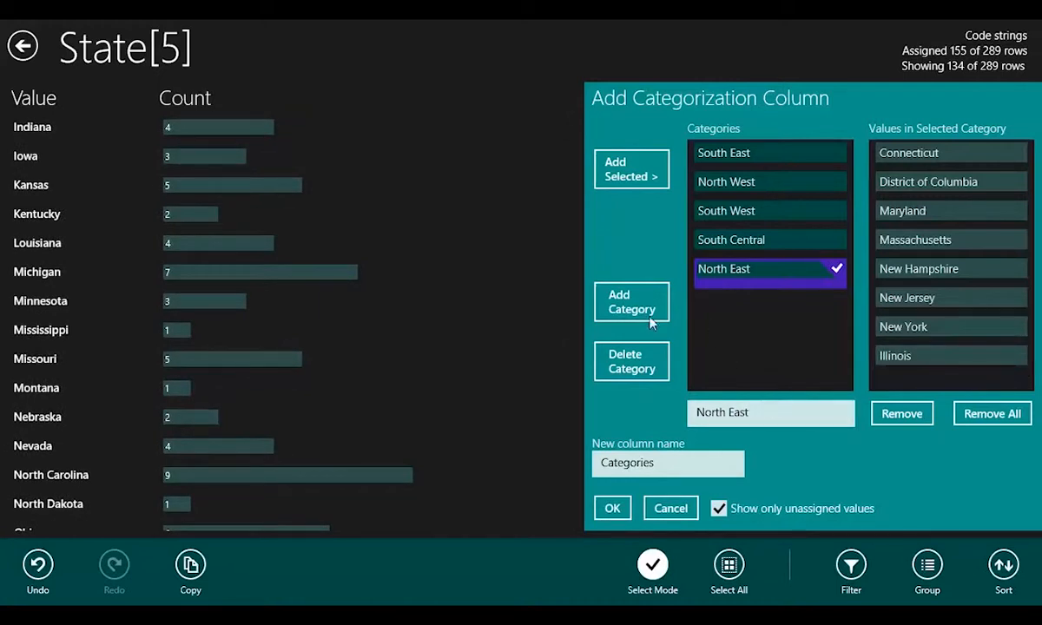
mouse_move(632, 302)
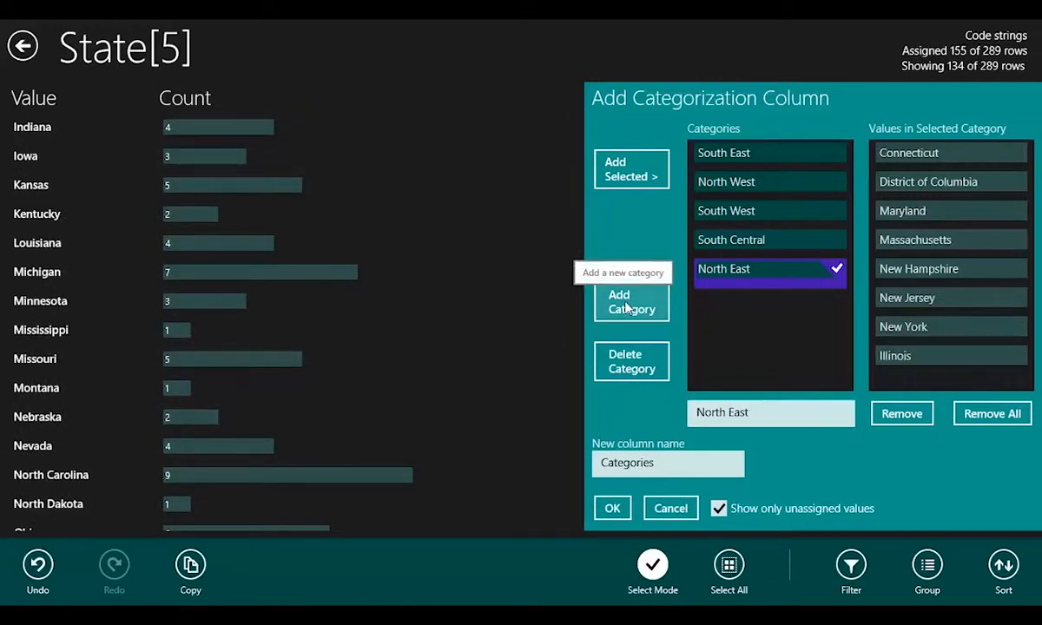
Step: Create a new category named North Central
click(632, 302)
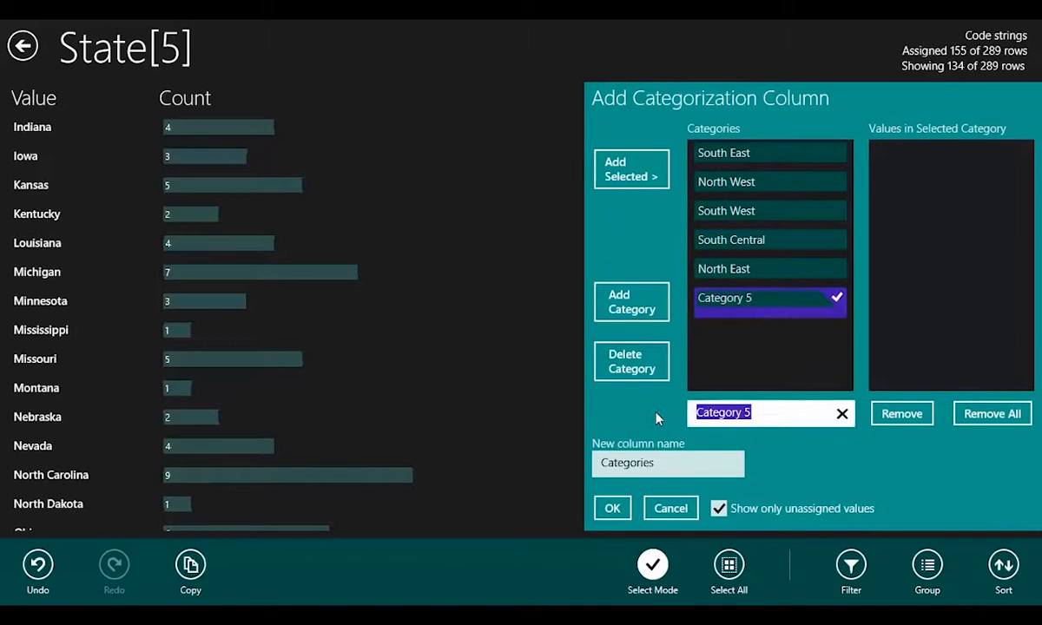
text(North Central)
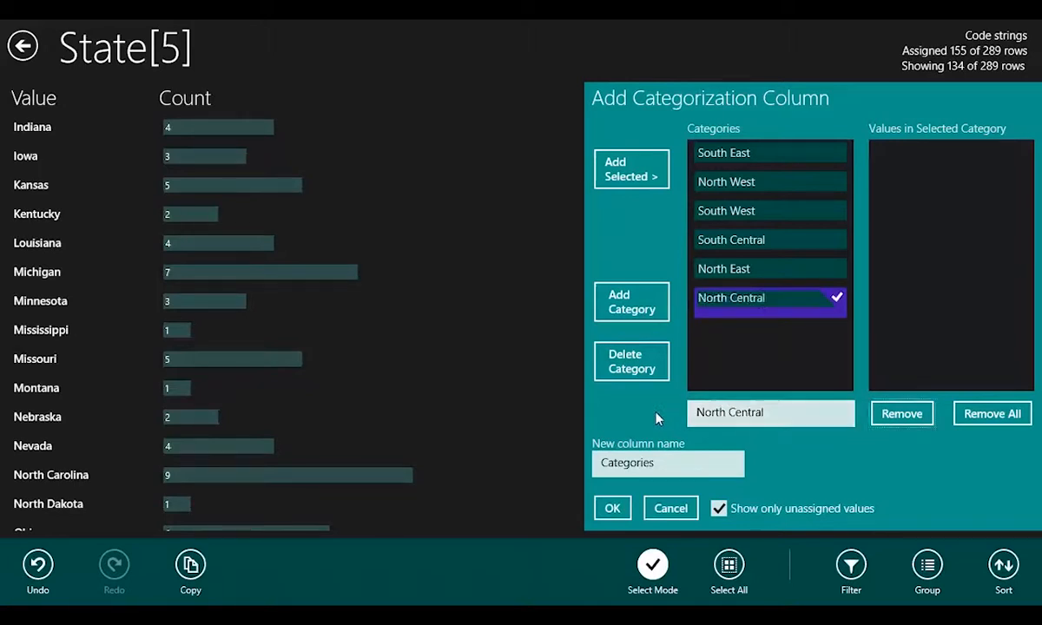
Step: Move Illinois from North East into North Central
click(767, 268)
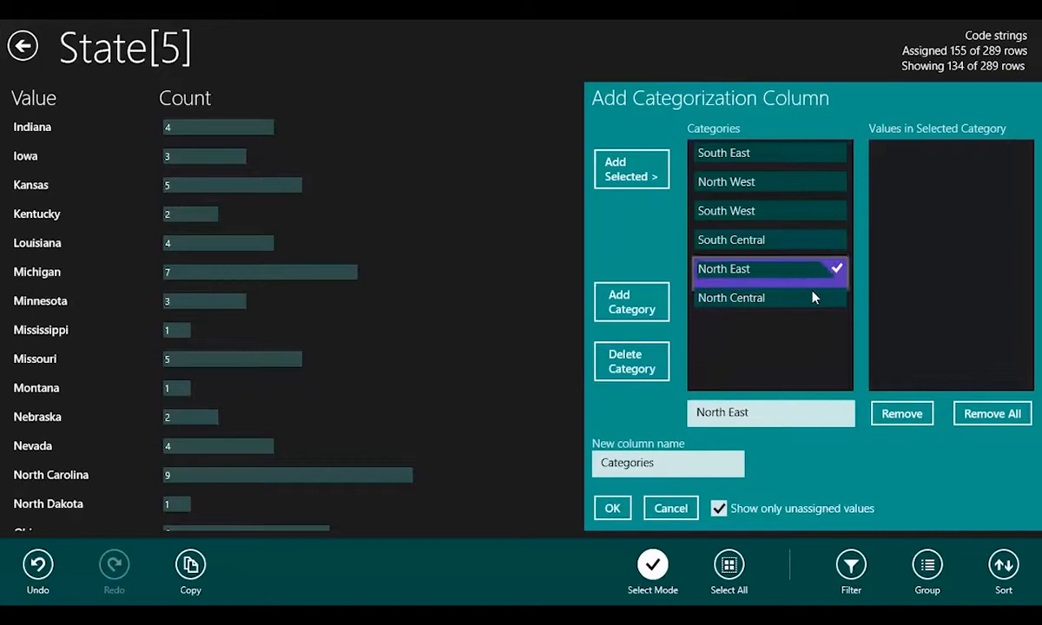
click(767, 268)
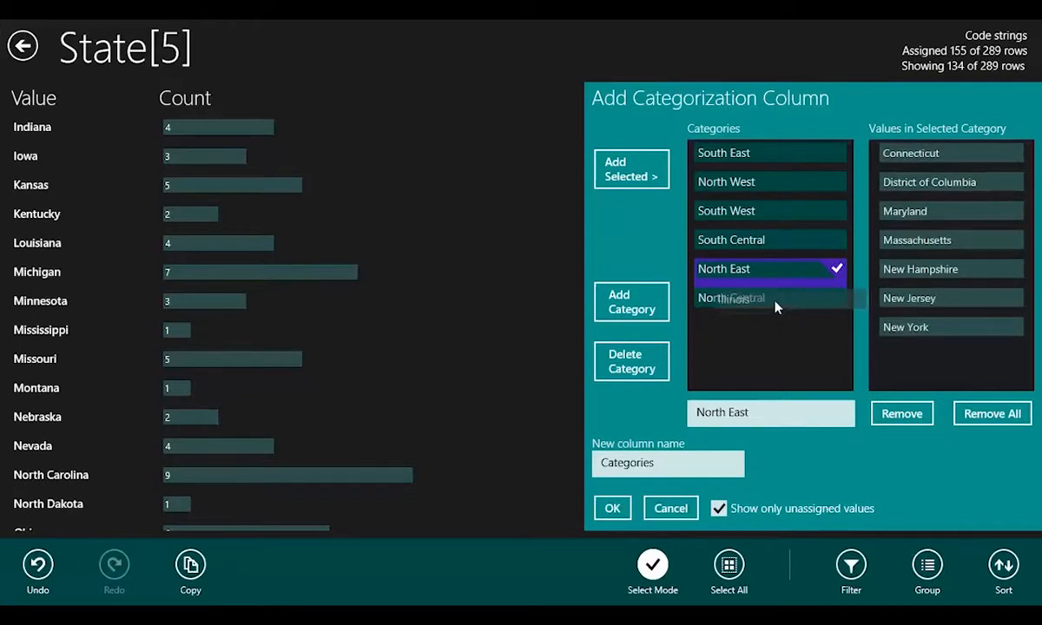
click(769, 299)
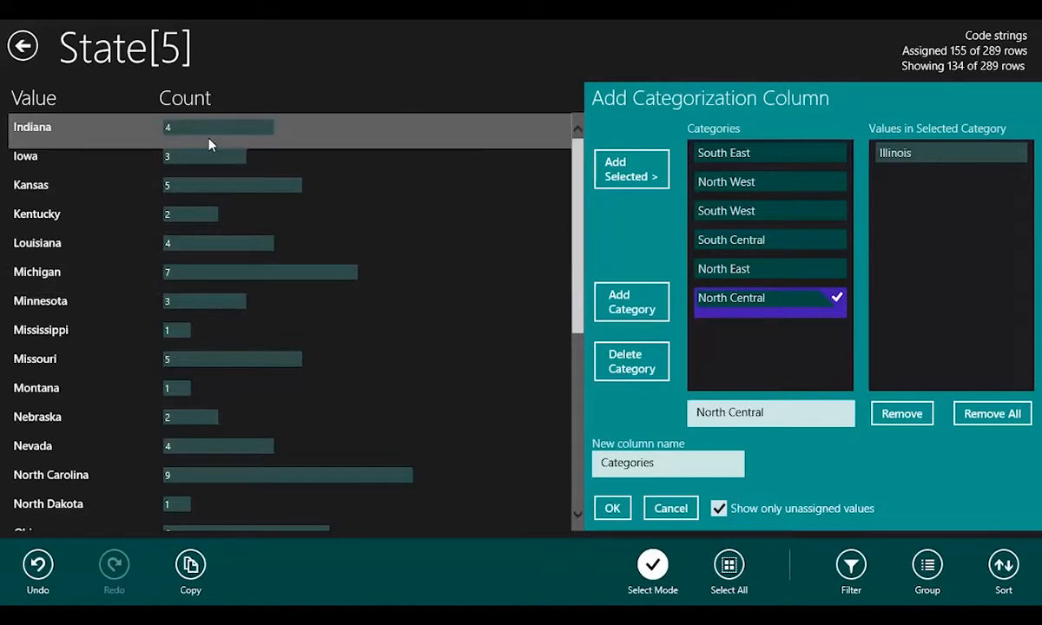
mouse_move(205, 132)
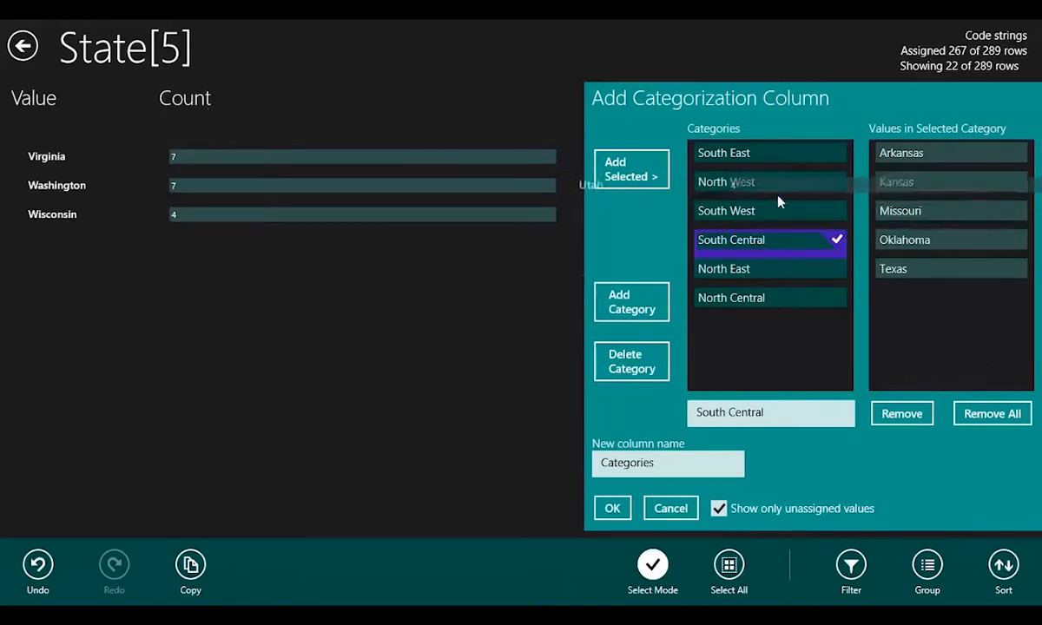
Step: Assign the last states, including Virginia and Wisconsin, so all 289 rows have a region
click(726, 210)
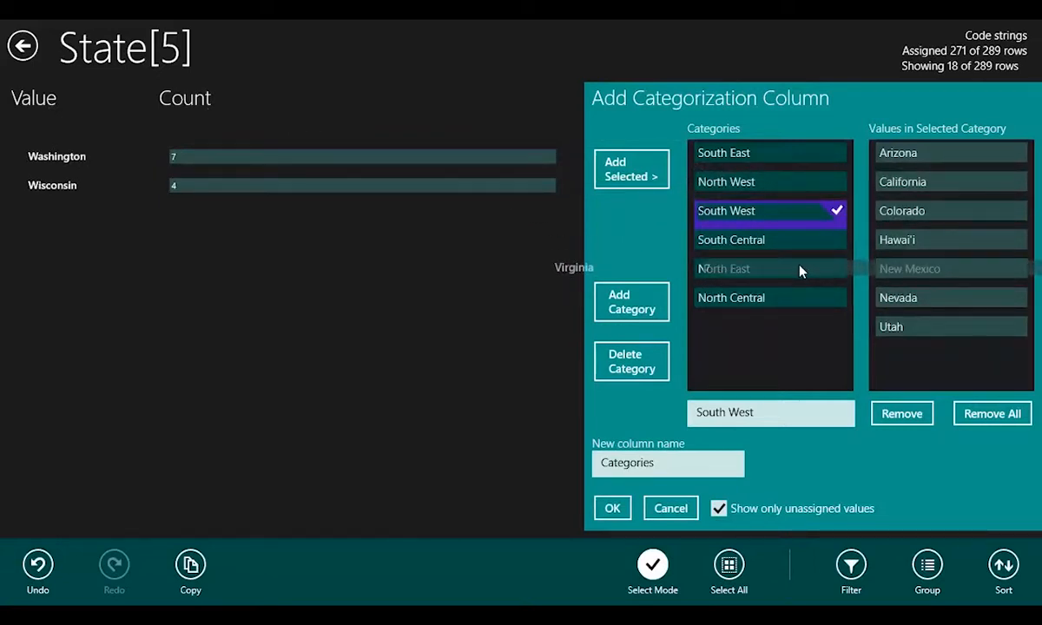
click(767, 267)
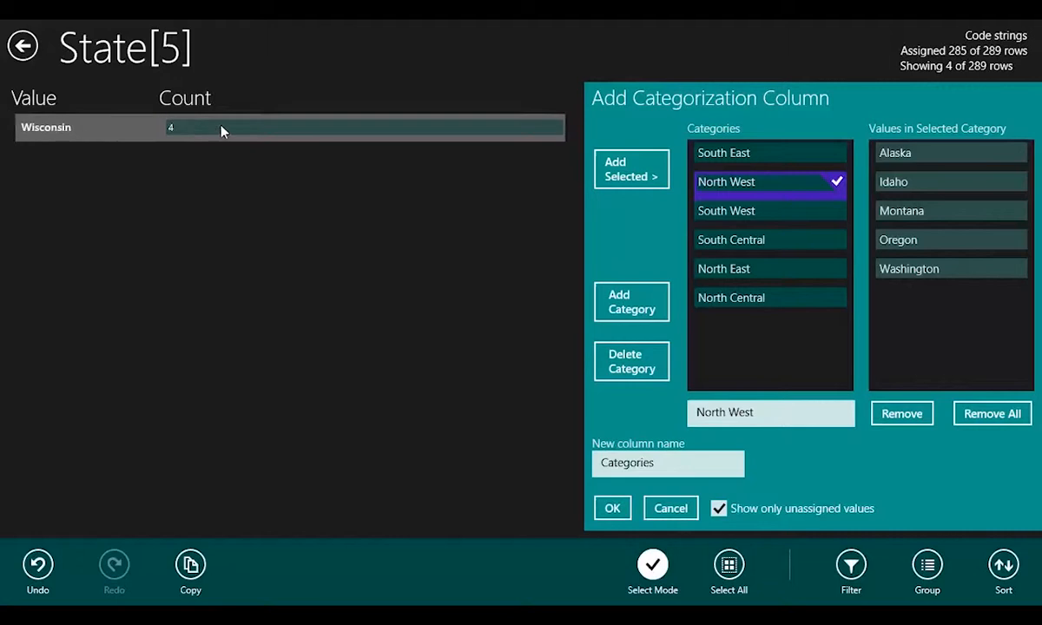
click(768, 299)
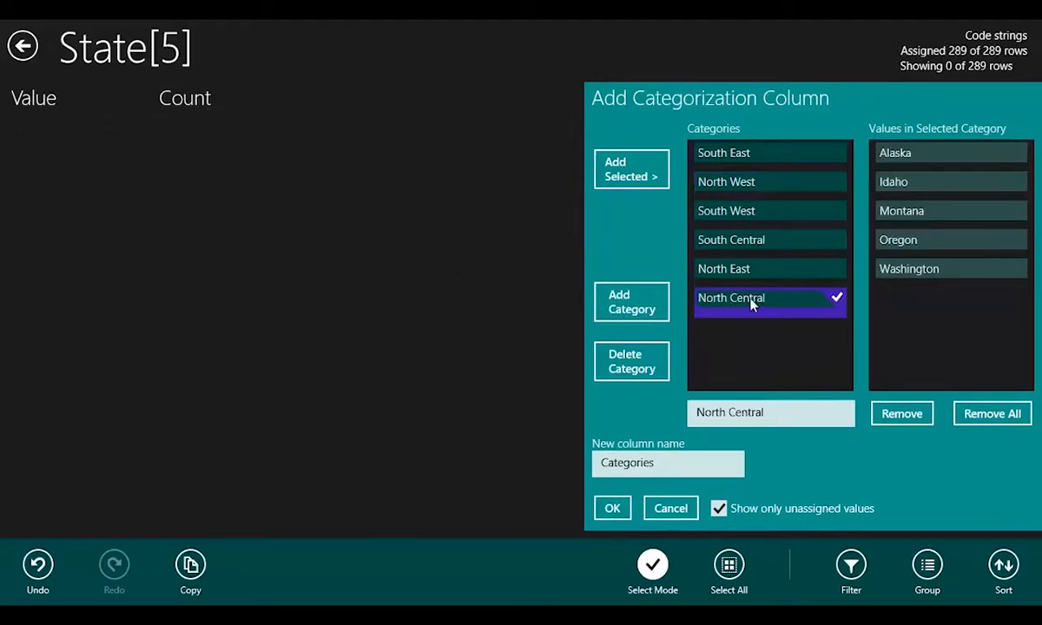
click(768, 299)
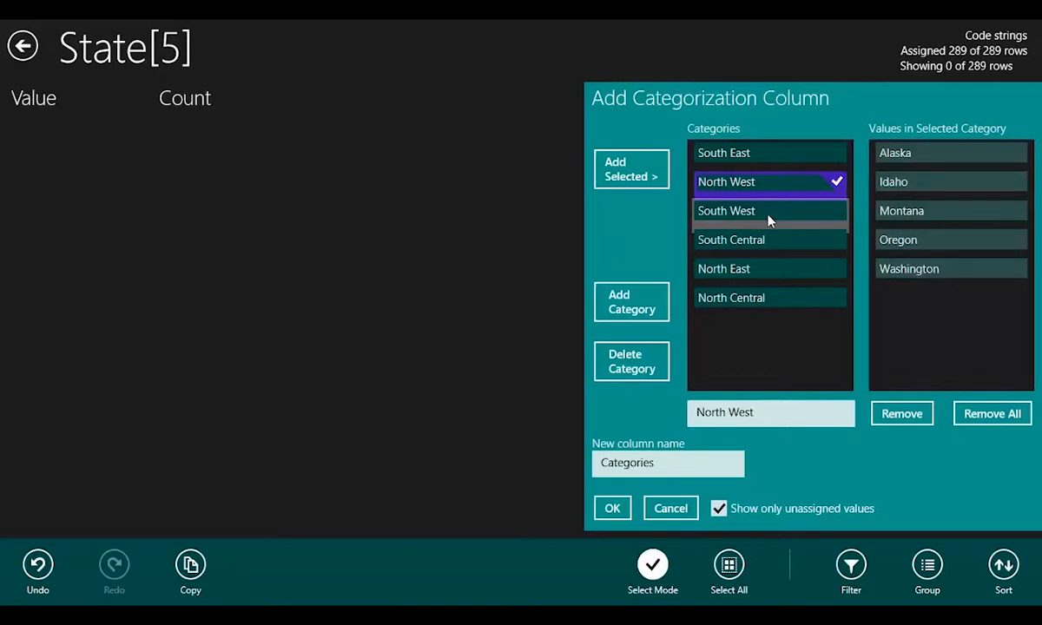
click(767, 210)
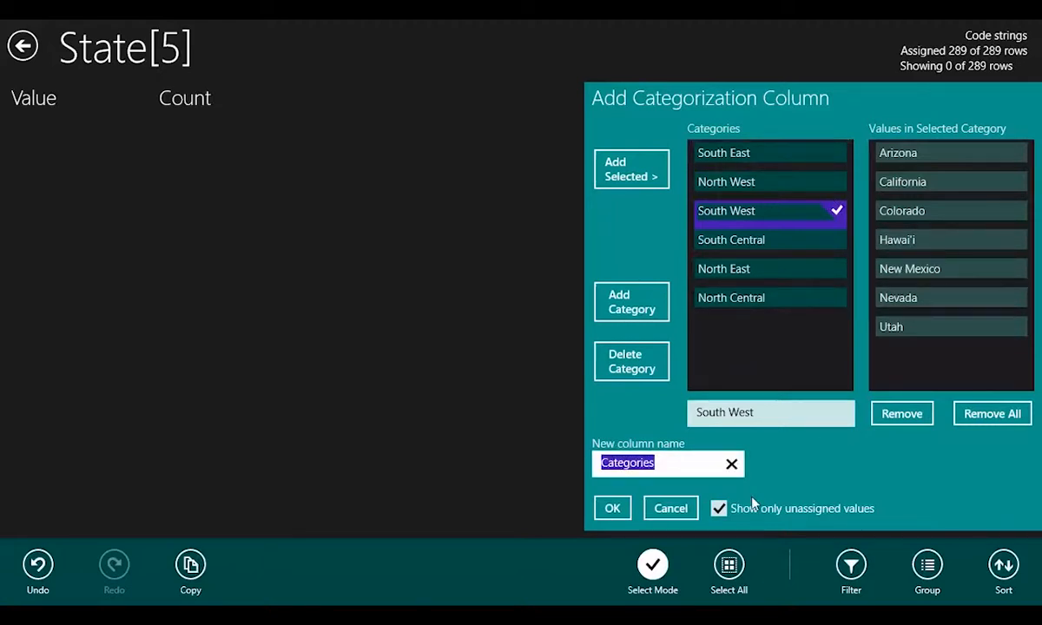
Step: Name the new column 'Sales Regions' and add it to the data
text(Sales)
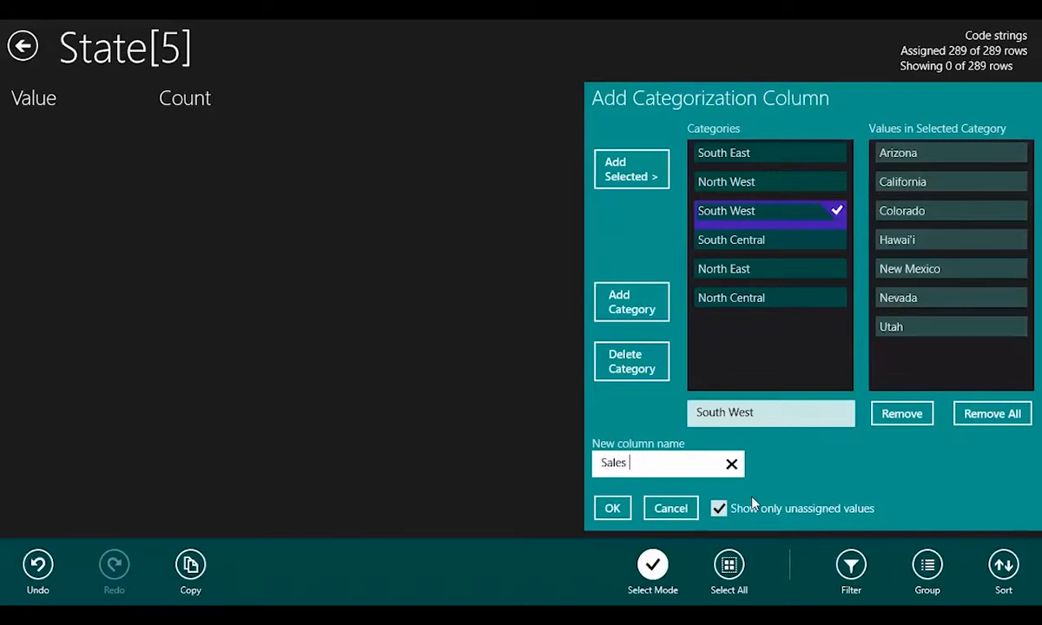
text(Regions)
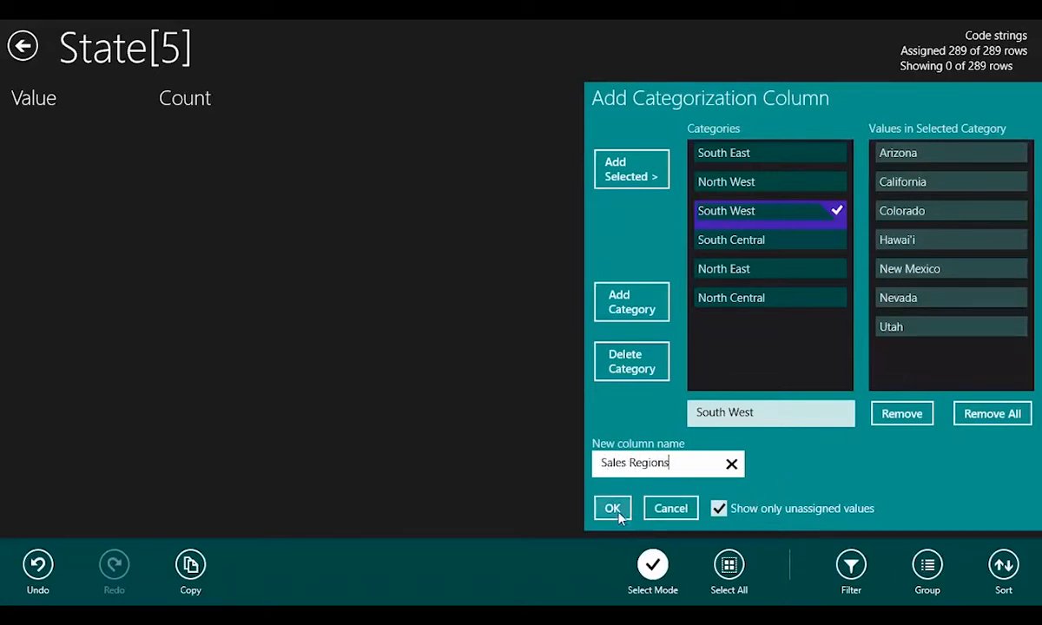
click(611, 507)
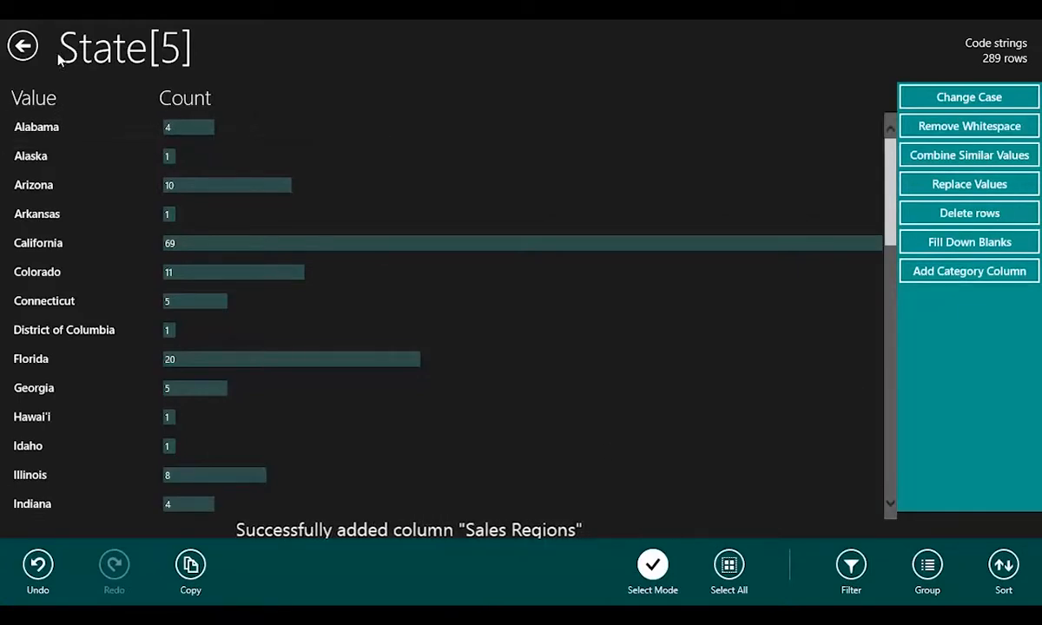
Step: Return to Sheet3, where the Sales Regions column now sits beside Location
click(21, 45)
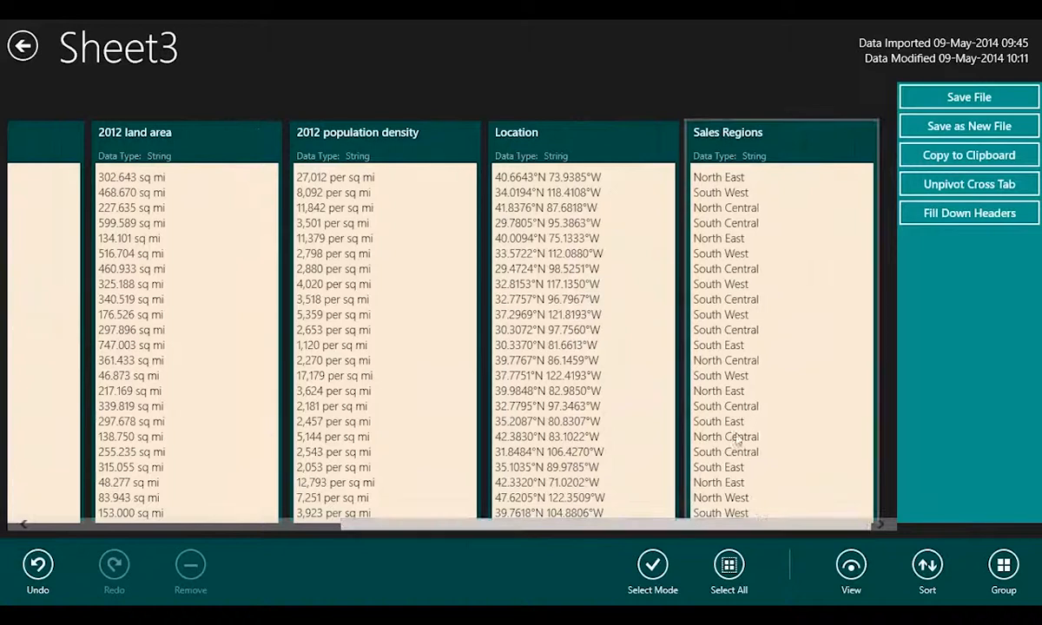
mouse_move(825, 218)
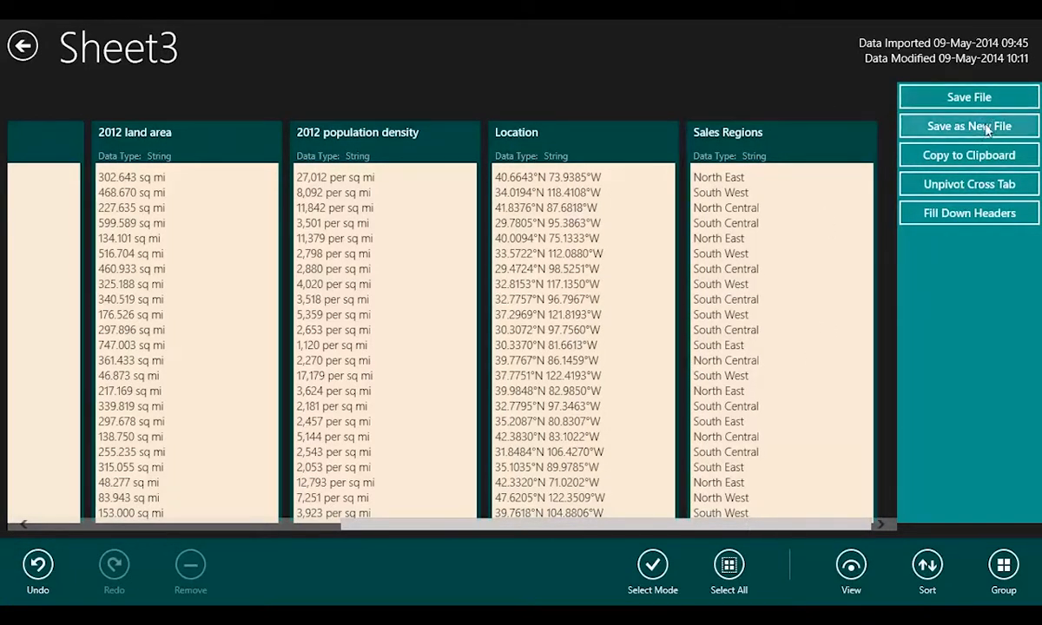
mouse_move(969, 154)
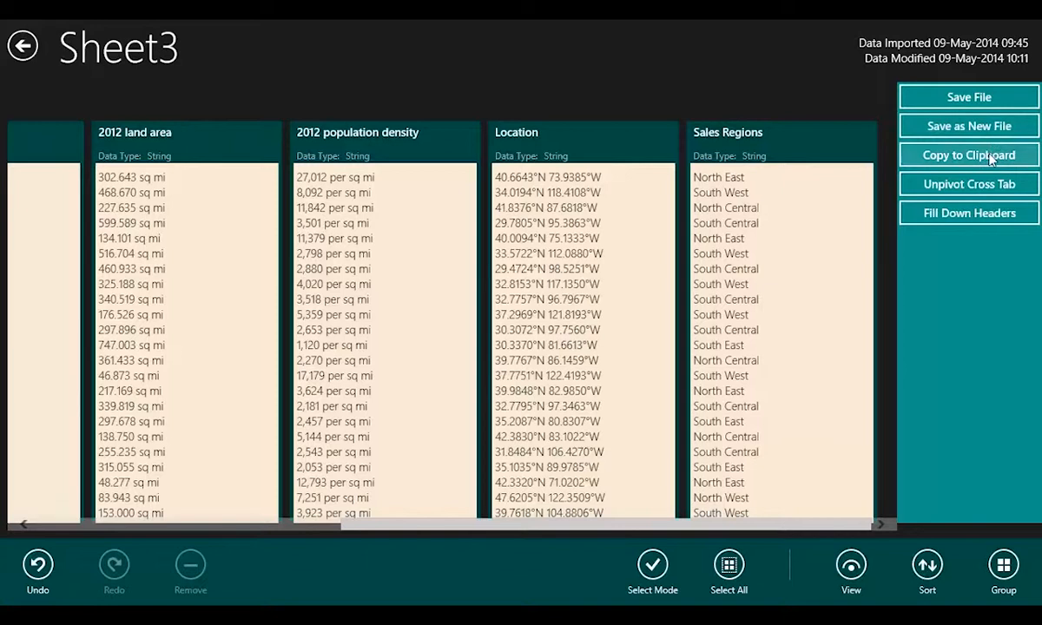